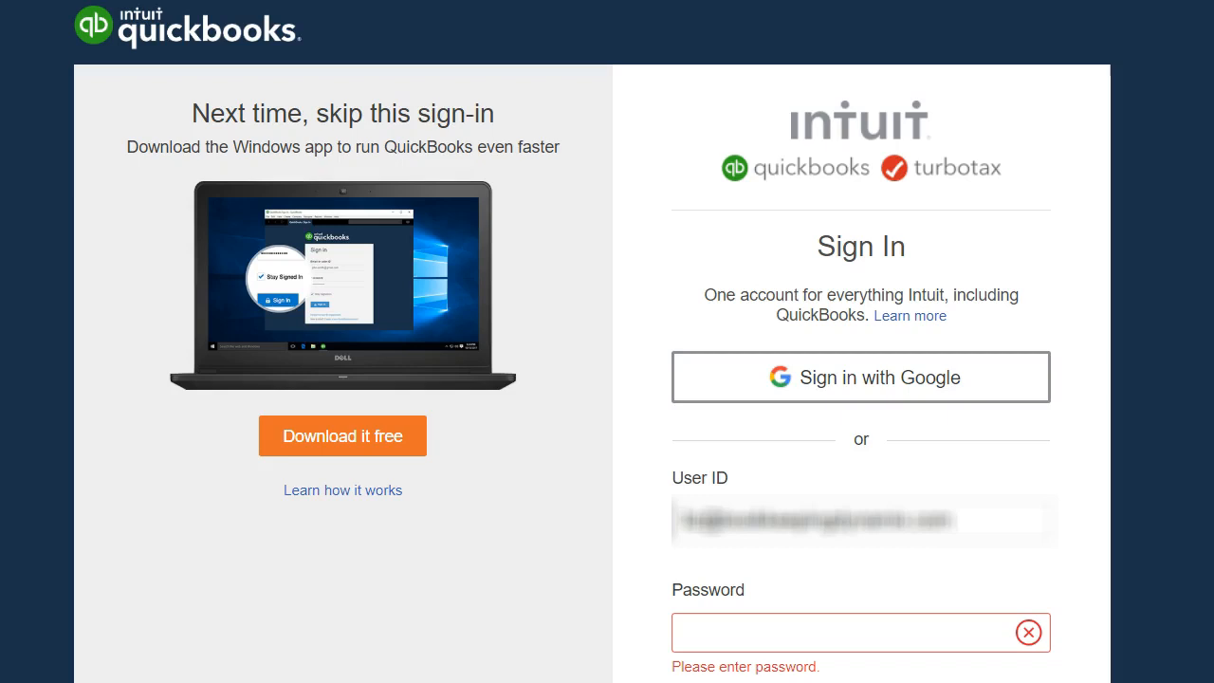
pyautogui.moveTo(191, 424)
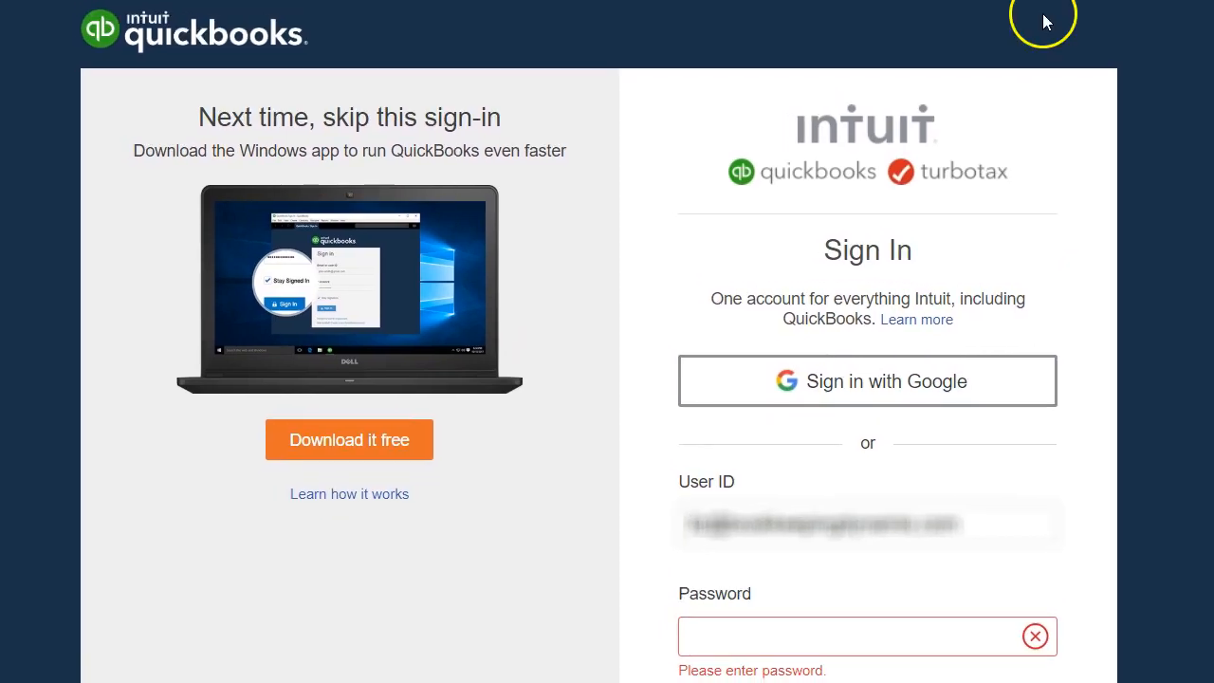
pyautogui.moveTo(1028, 211)
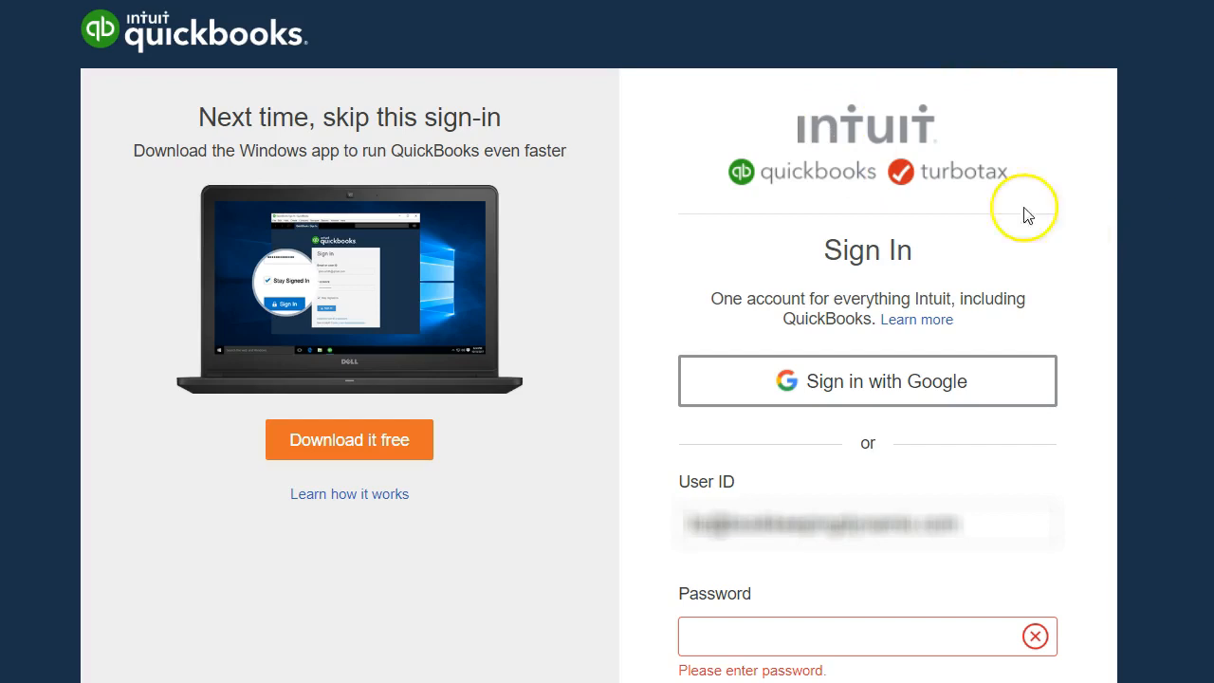
pyautogui.moveTo(157, 109)
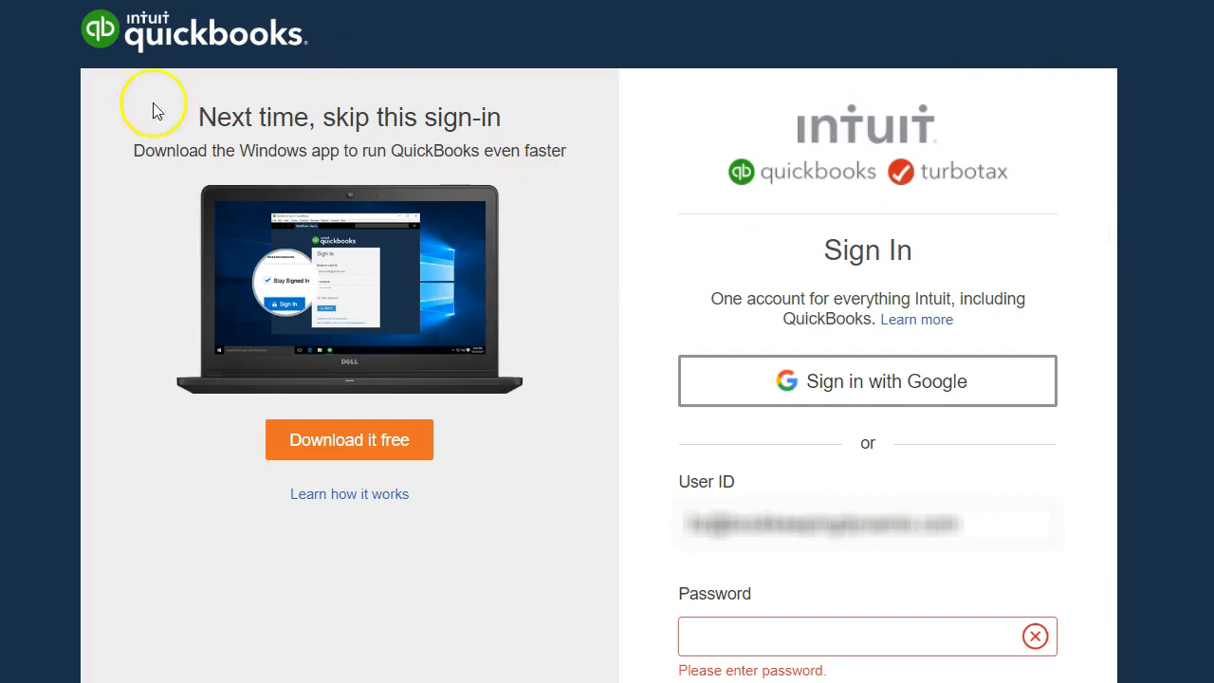
pyautogui.moveTo(434, 420)
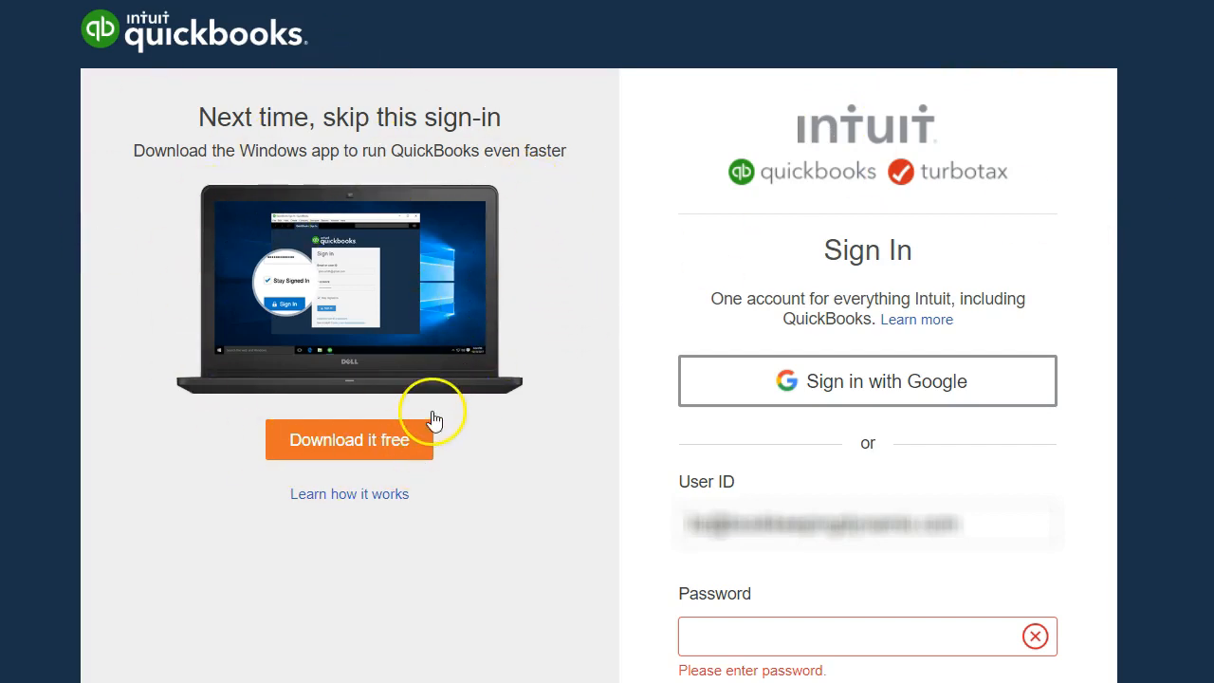
pyautogui.moveTo(448, 473)
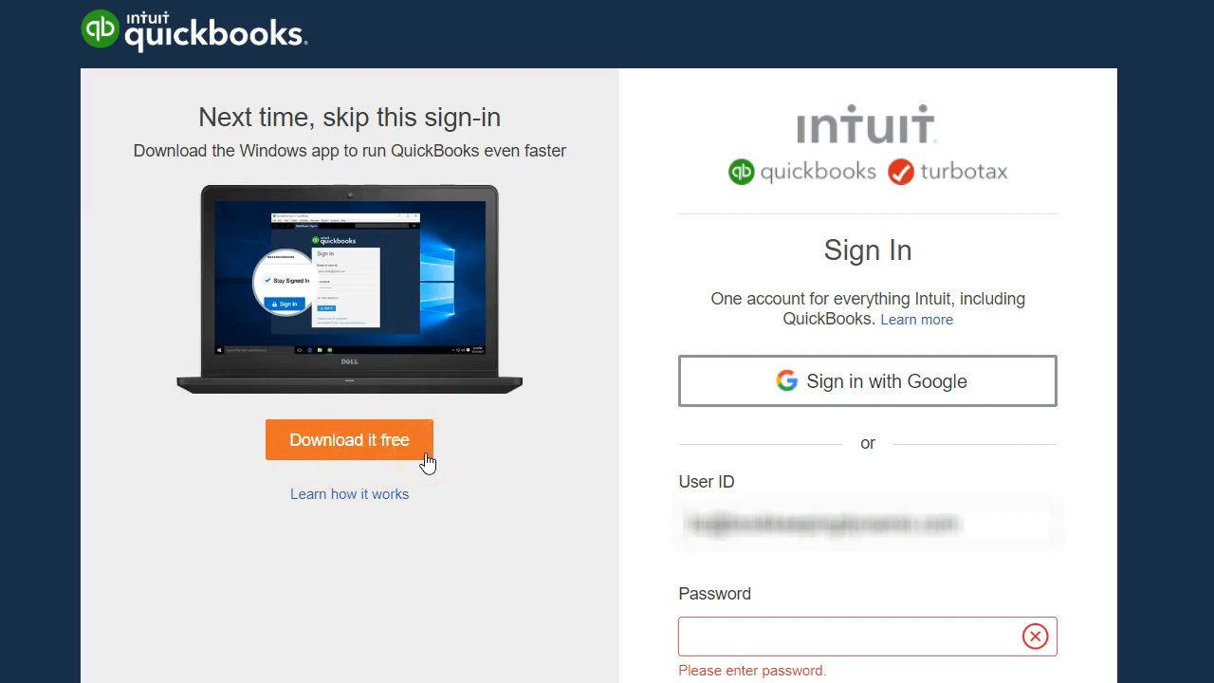
pyautogui.moveTo(868, 503)
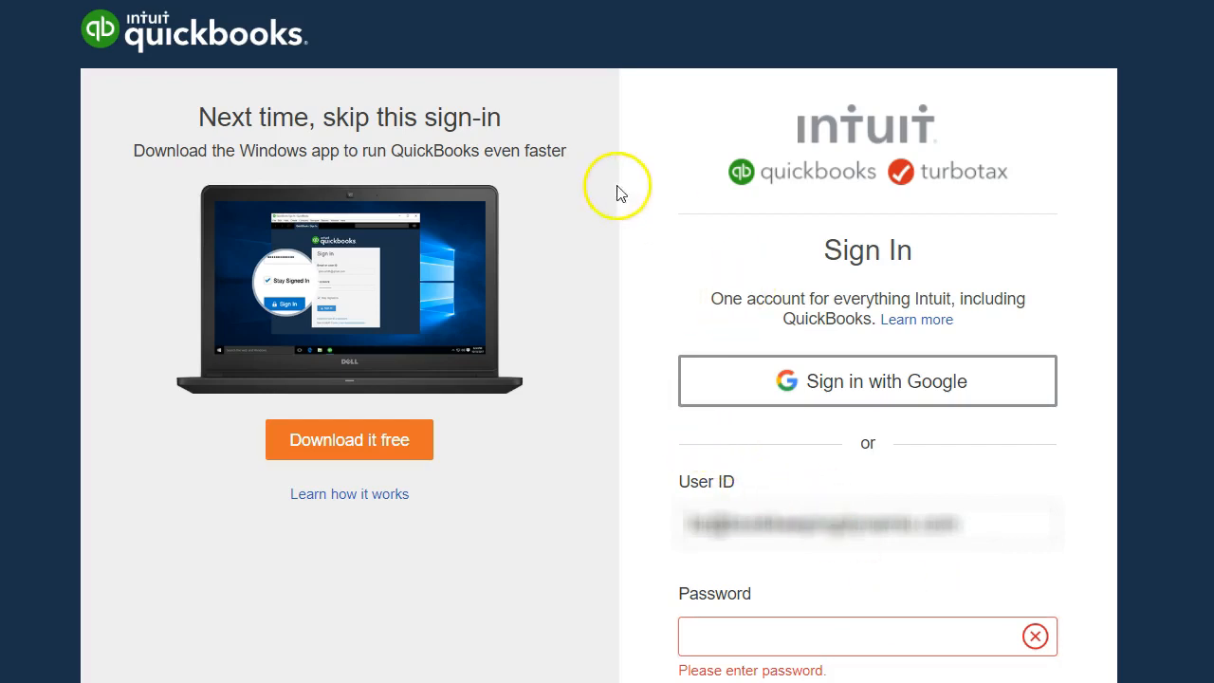
pyautogui.moveTo(478, 503)
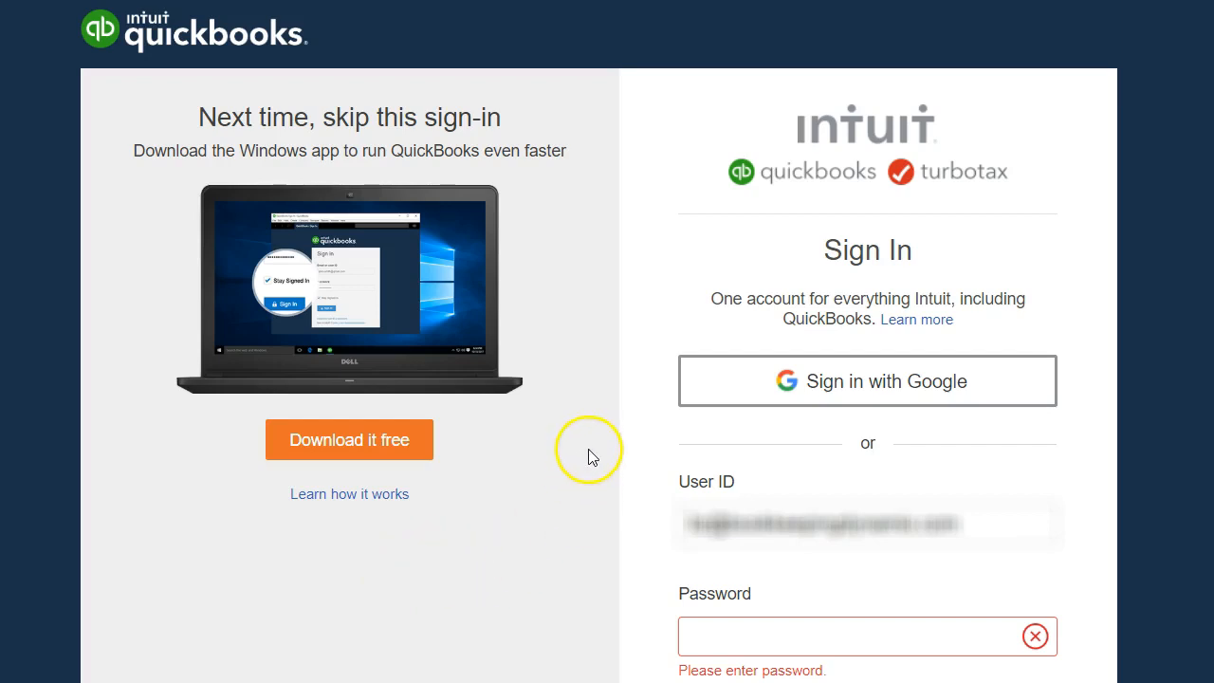
pyautogui.moveTo(588, 457)
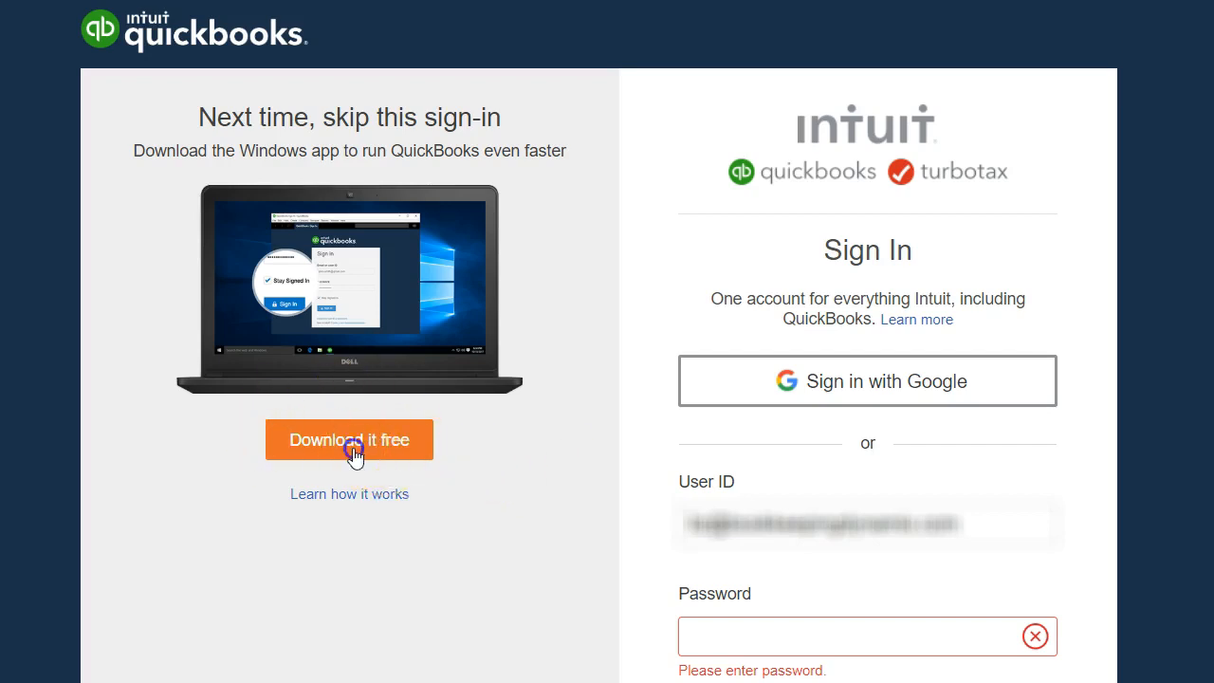
# - Open the 'Download it free' Windows app page and download QuickBooks Online for Windows
pyautogui.click(349, 439)
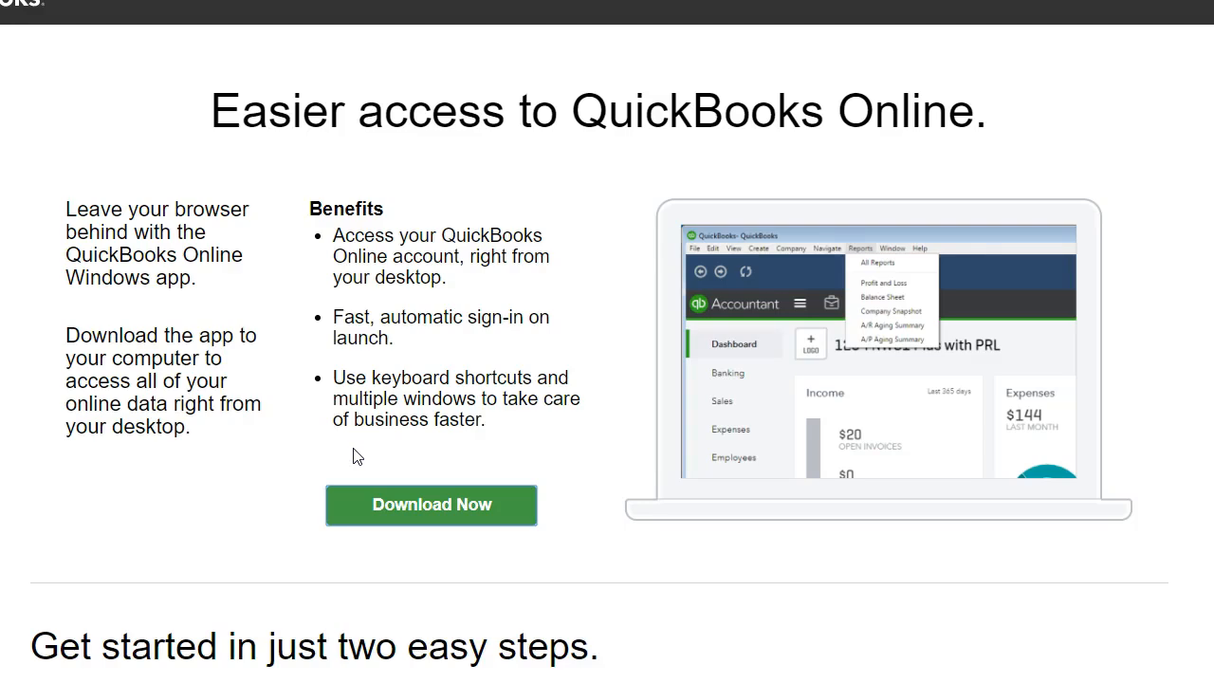
pyautogui.moveTo(821, 396)
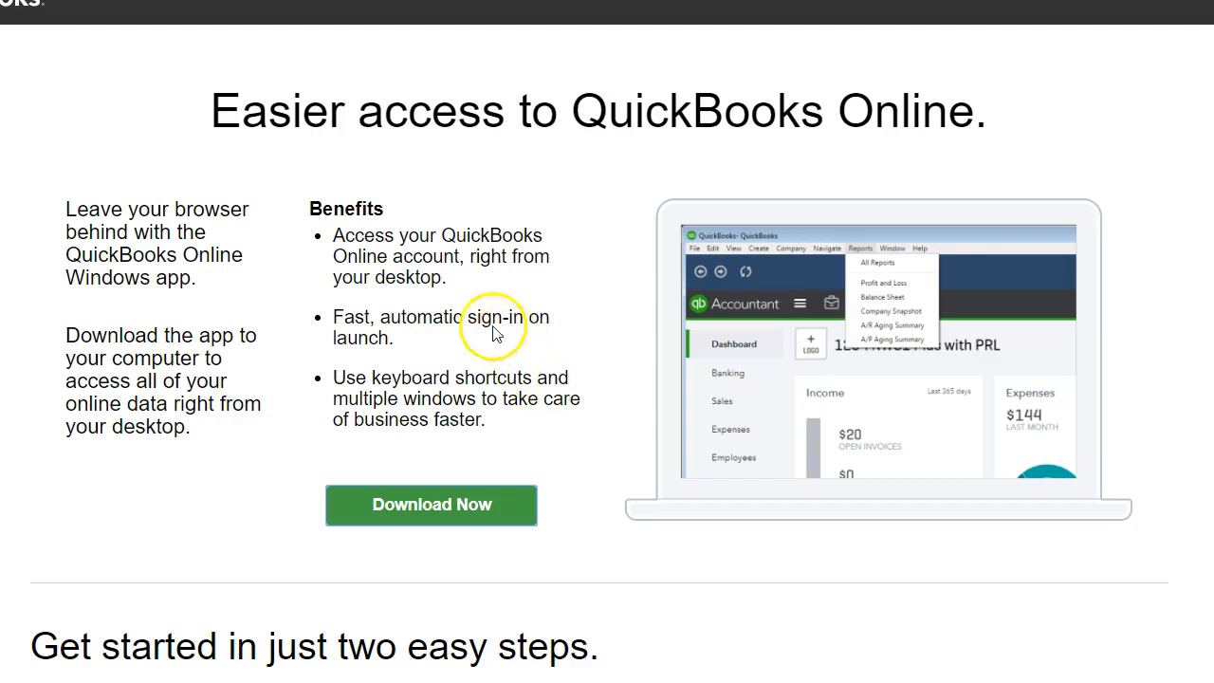
pyautogui.moveTo(479, 280)
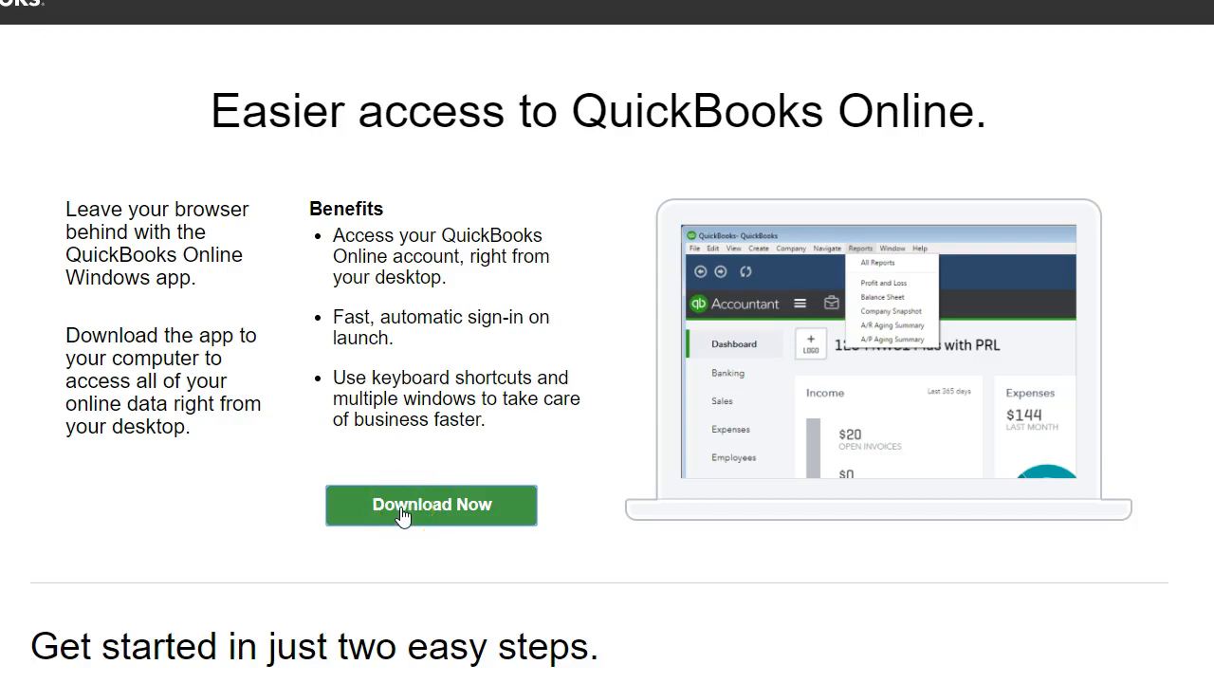
pyautogui.click(431, 505)
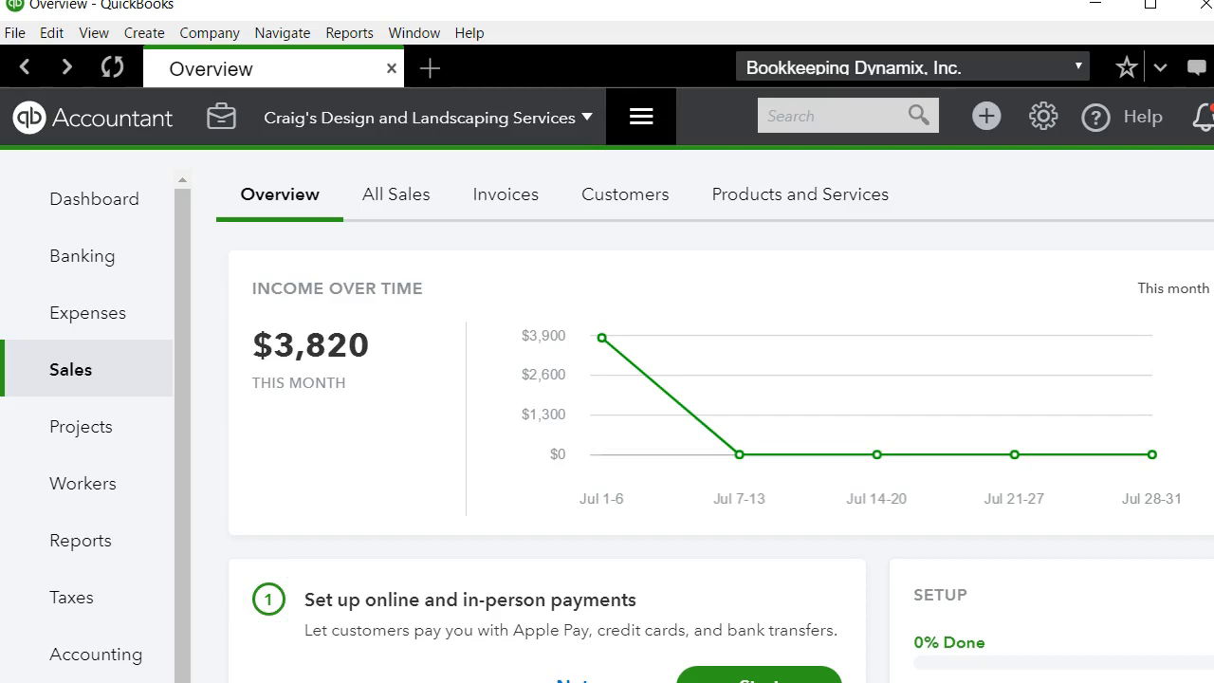
pyautogui.moveTo(736, 453)
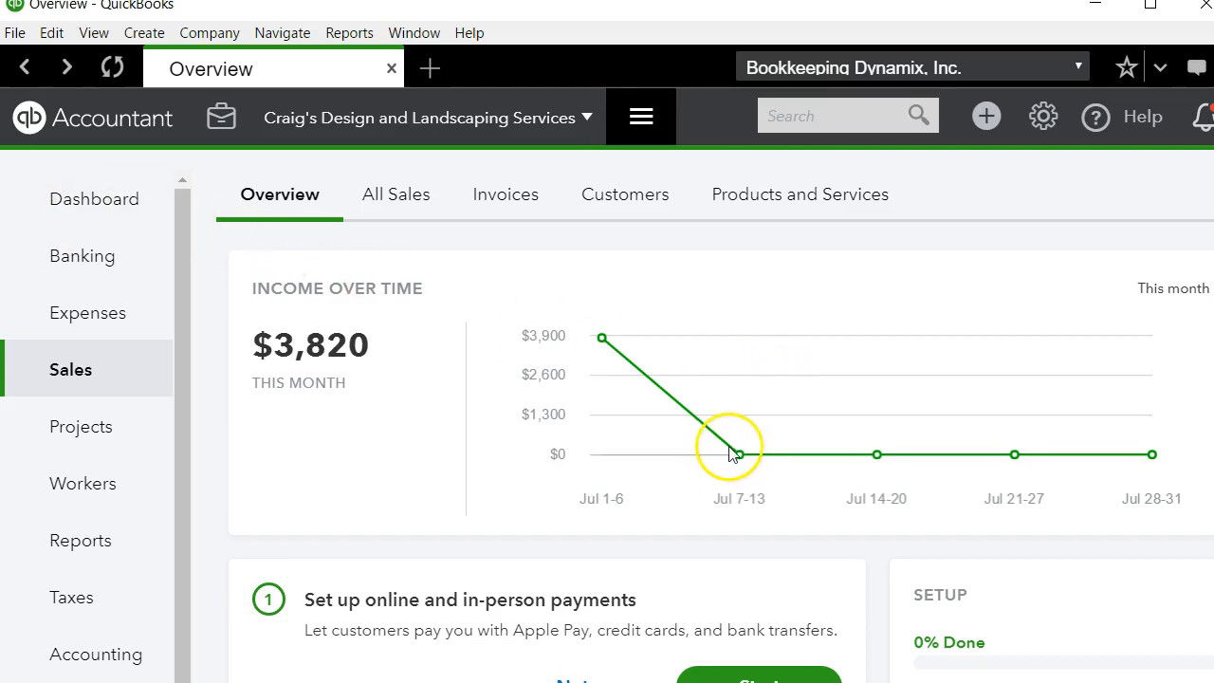
pyautogui.moveTo(700, 453)
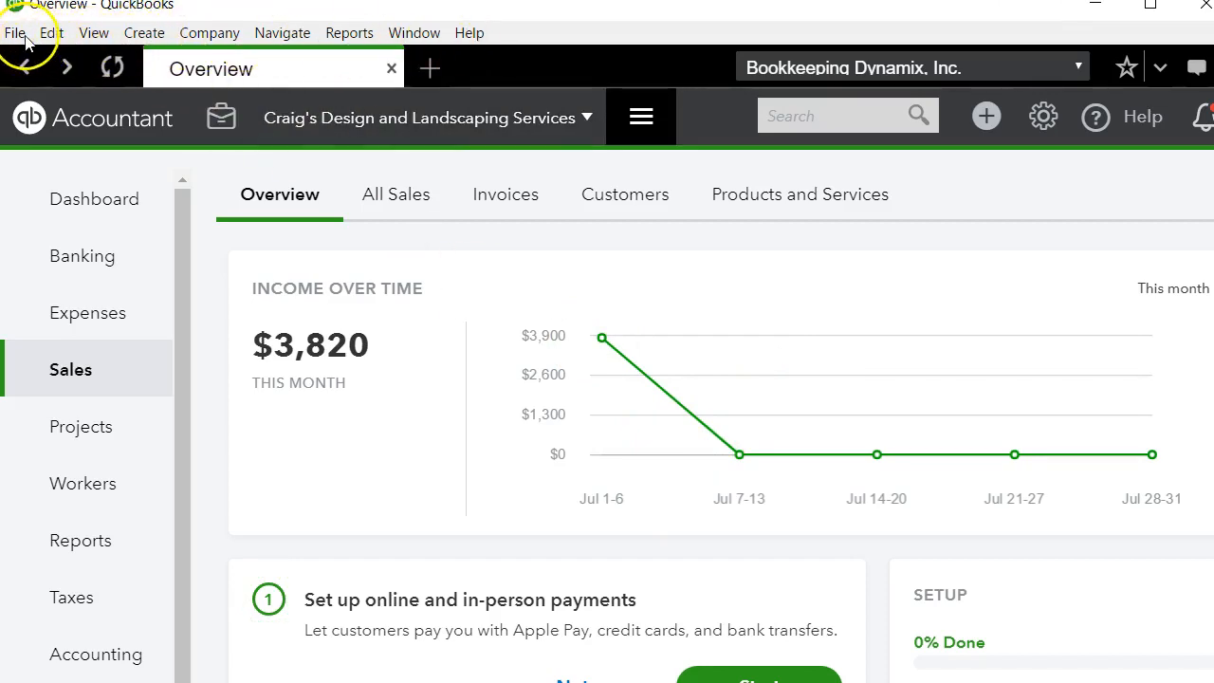
pyautogui.click(93, 32)
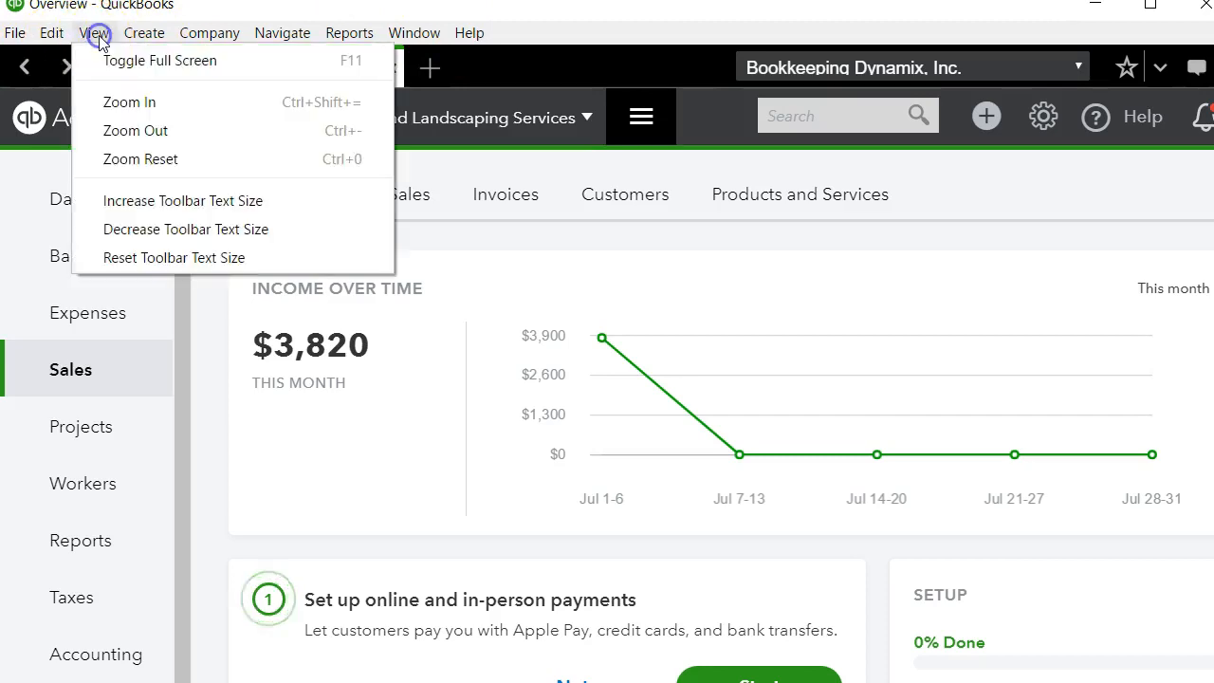
pyautogui.click(210, 32)
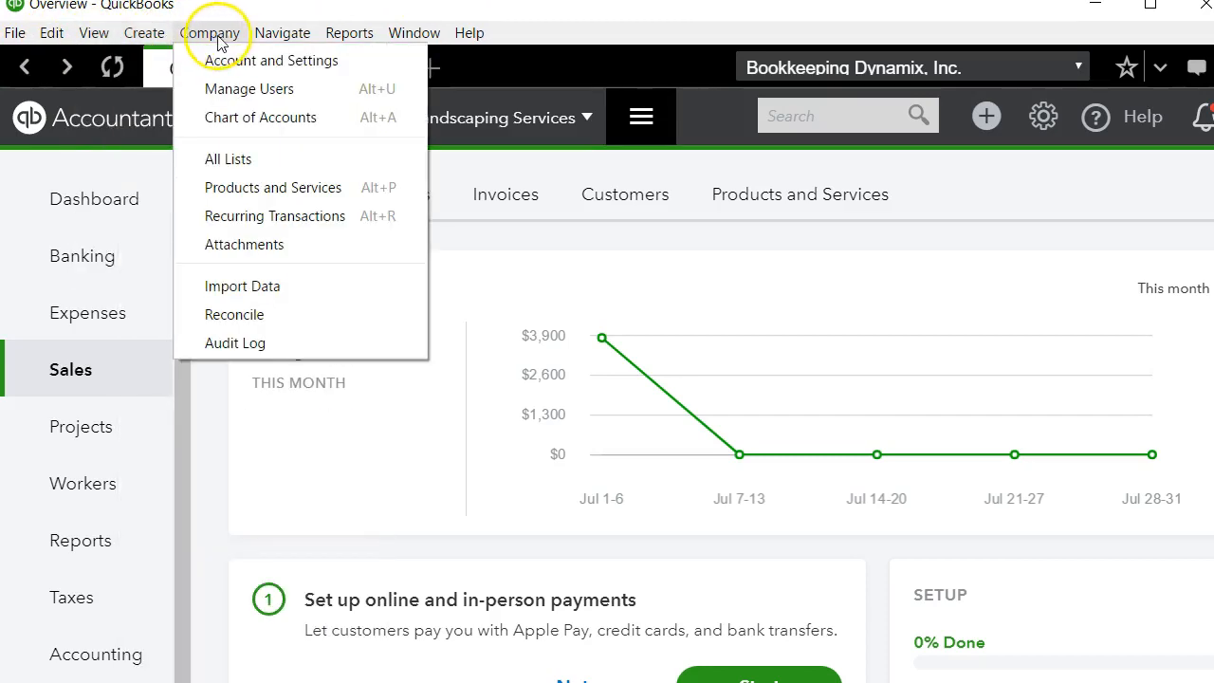
pyautogui.click(144, 32)
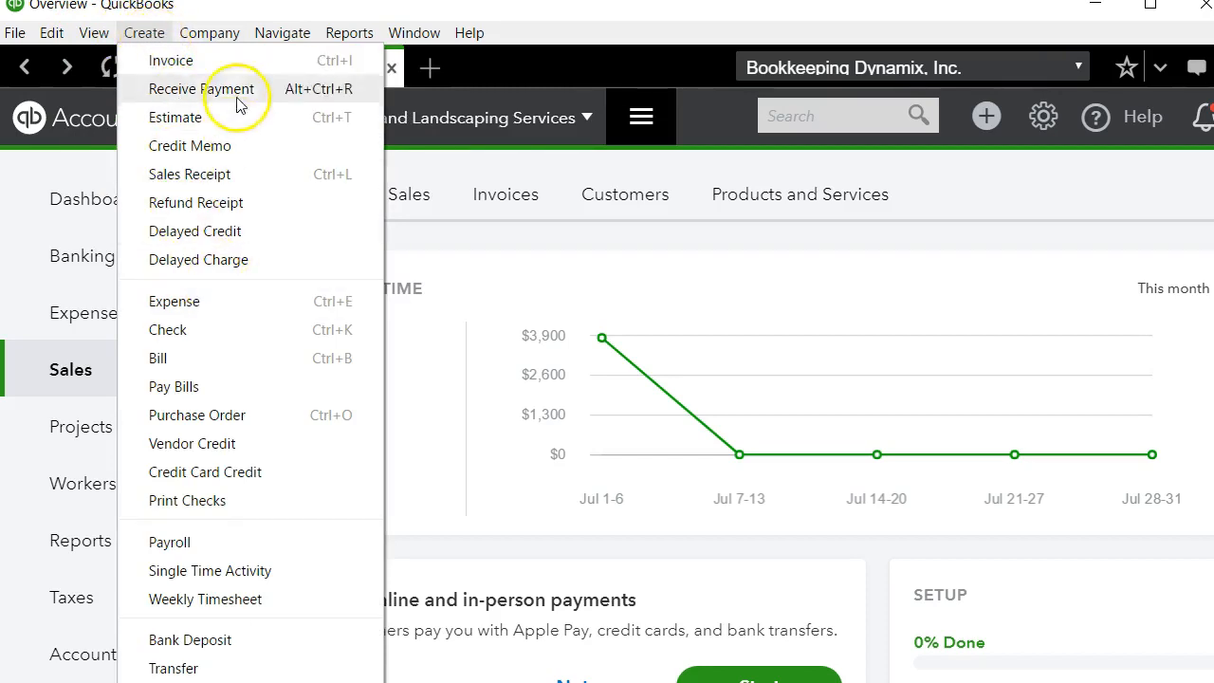
pyautogui.moveTo(275, 640)
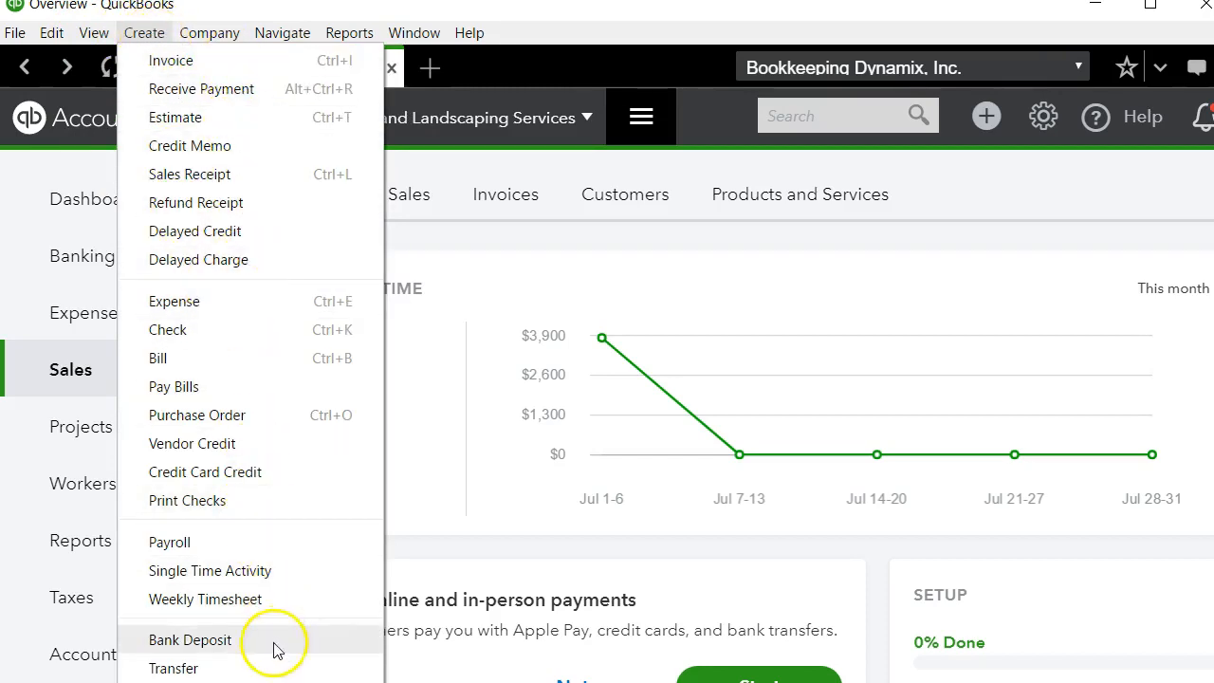
pyautogui.click(210, 32)
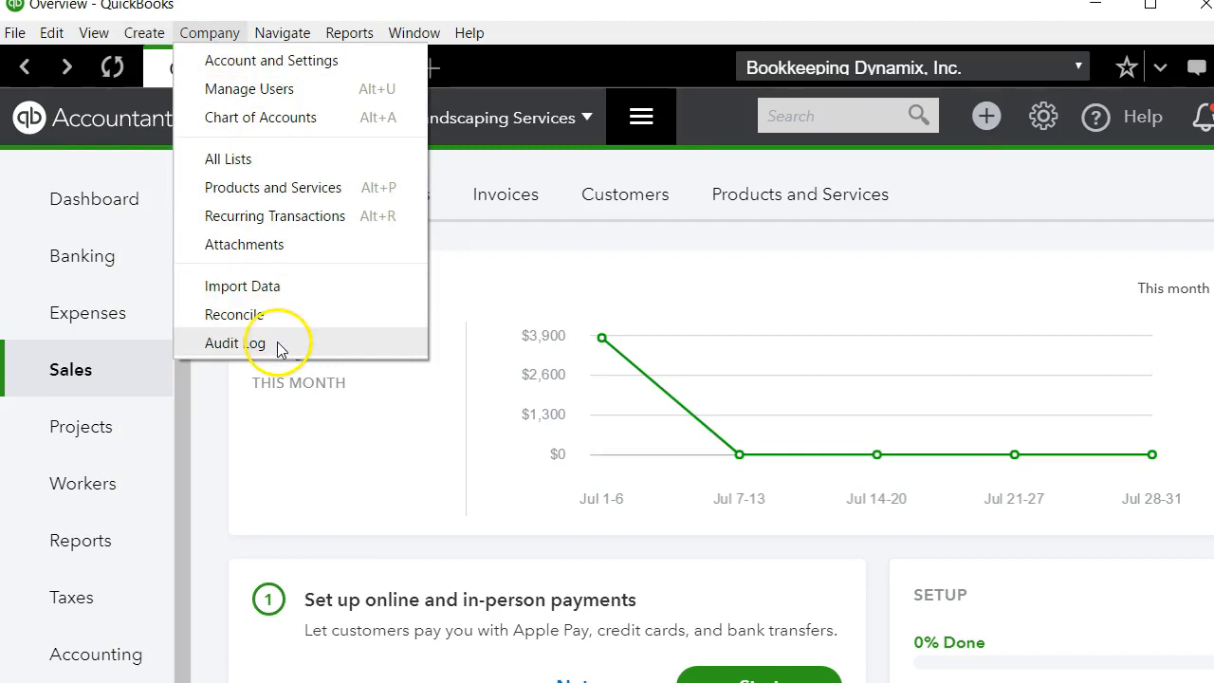
pyautogui.click(348, 32)
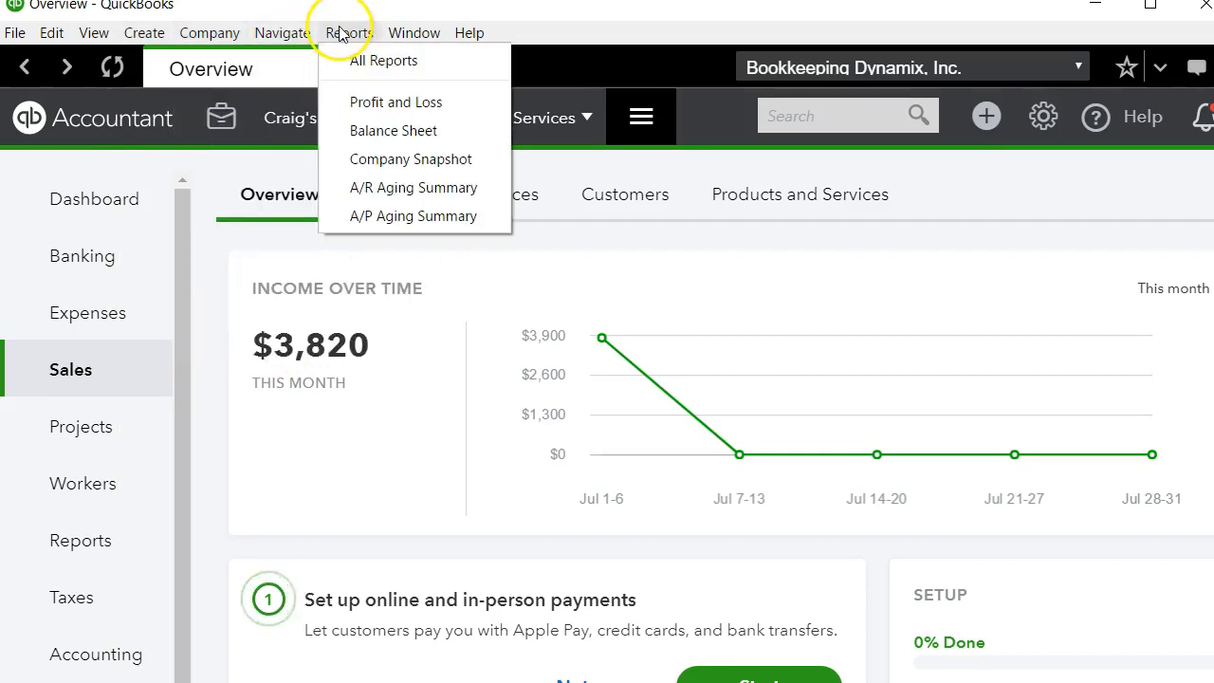
pyautogui.moveTo(396, 101)
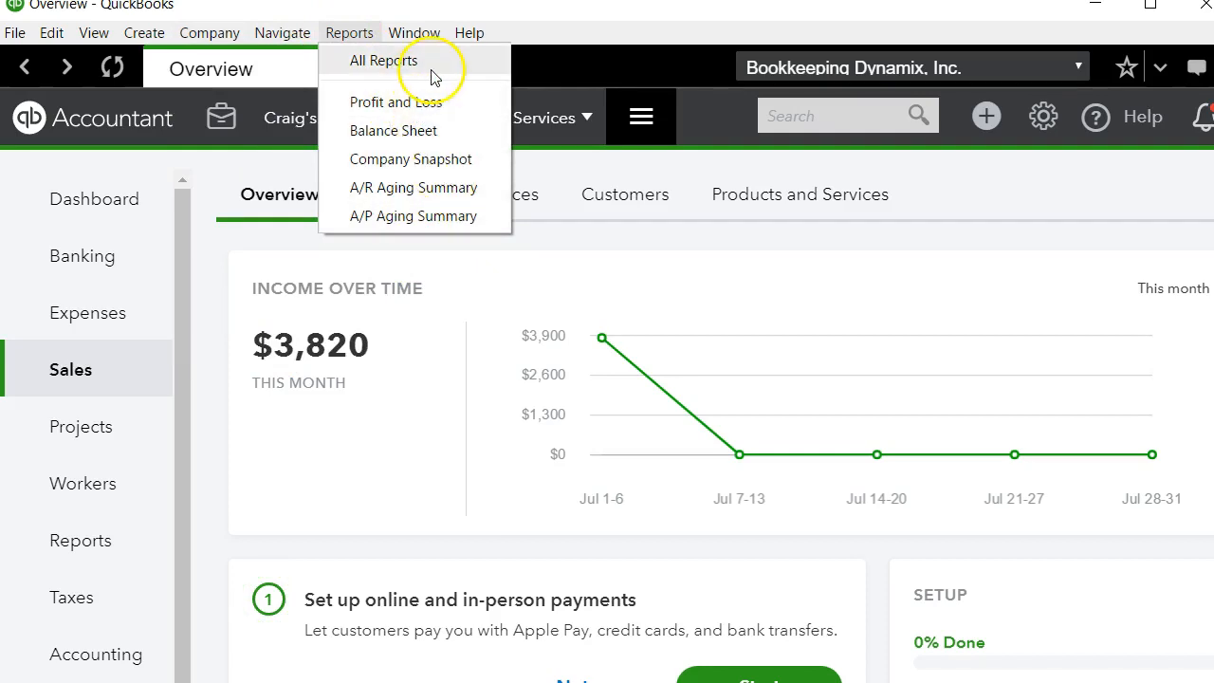
pyautogui.click(468, 33)
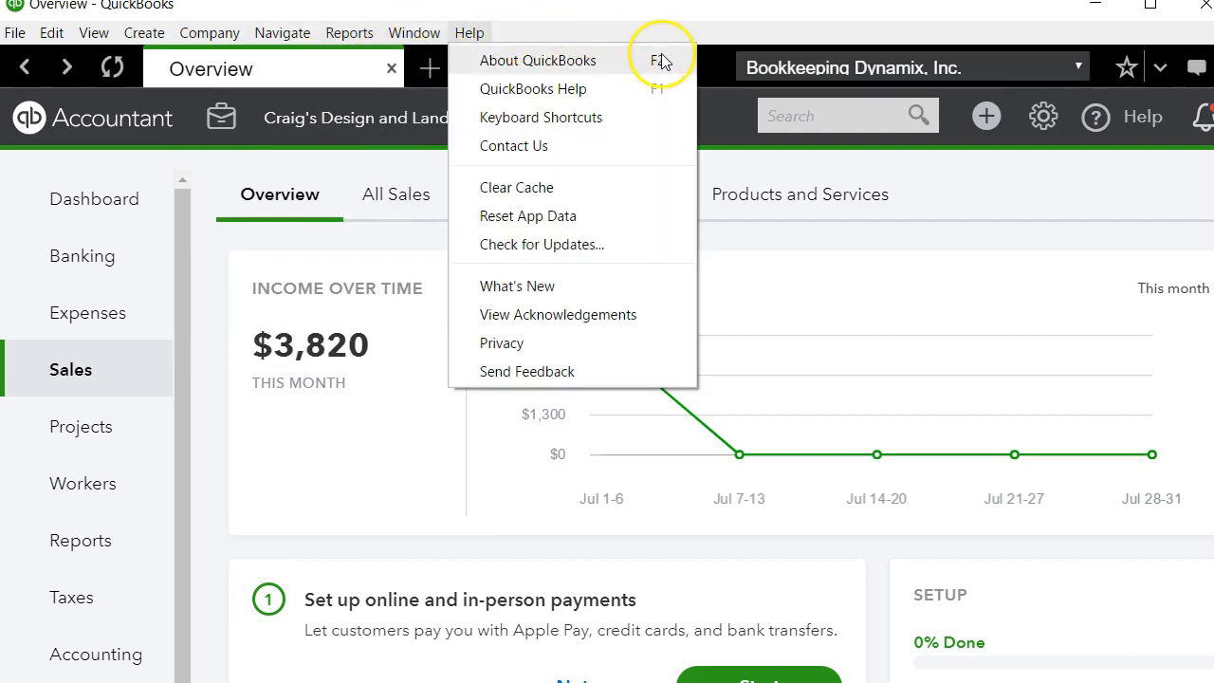
pyautogui.moveTo(103, 361)
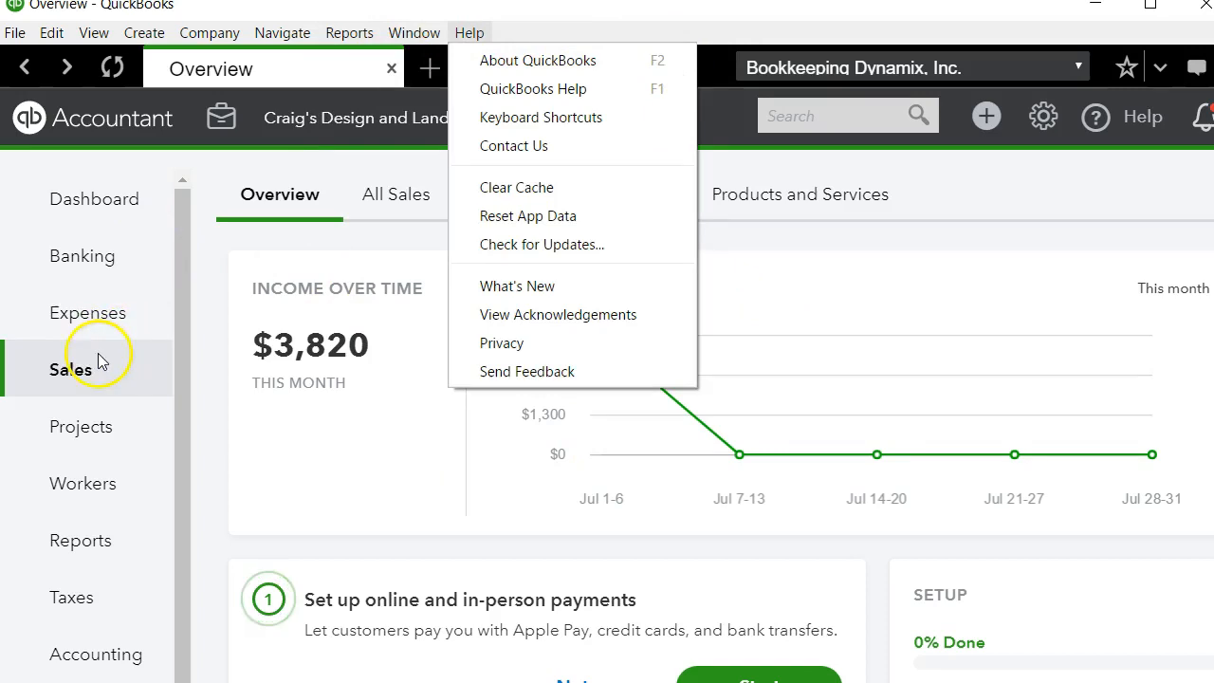
pyautogui.click(88, 312)
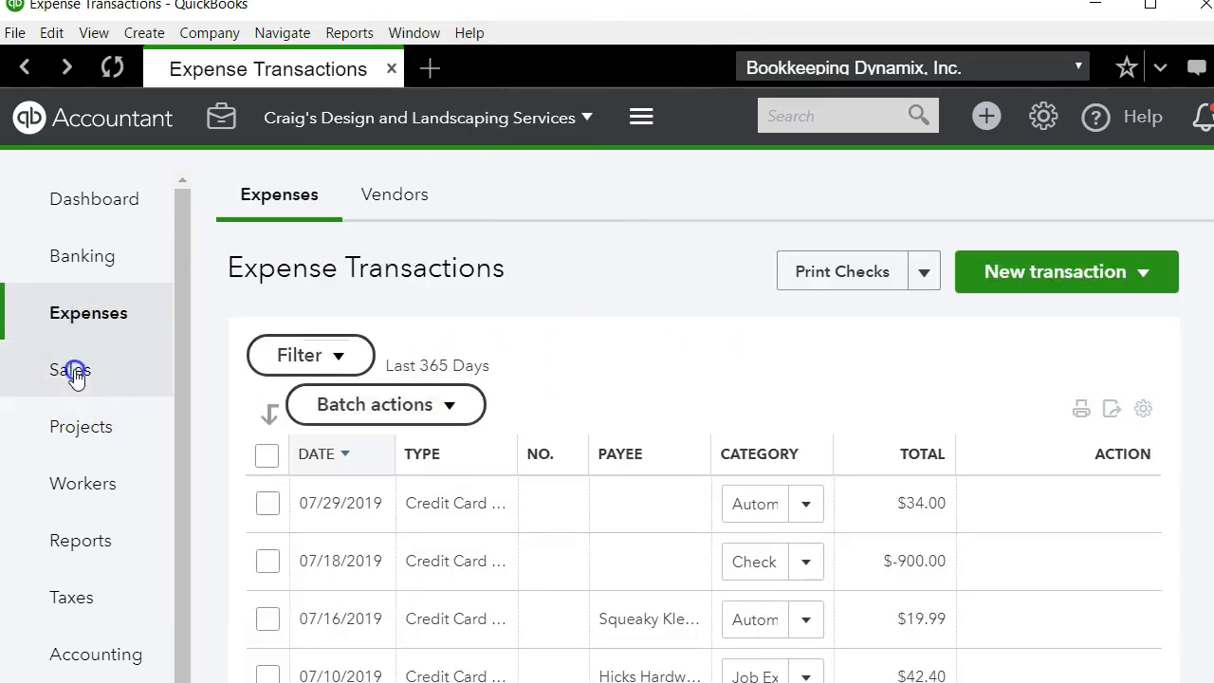
# - Open Sales for Craig's Design and Landscaping Services to show the $3,820 income chart
pyautogui.click(70, 369)
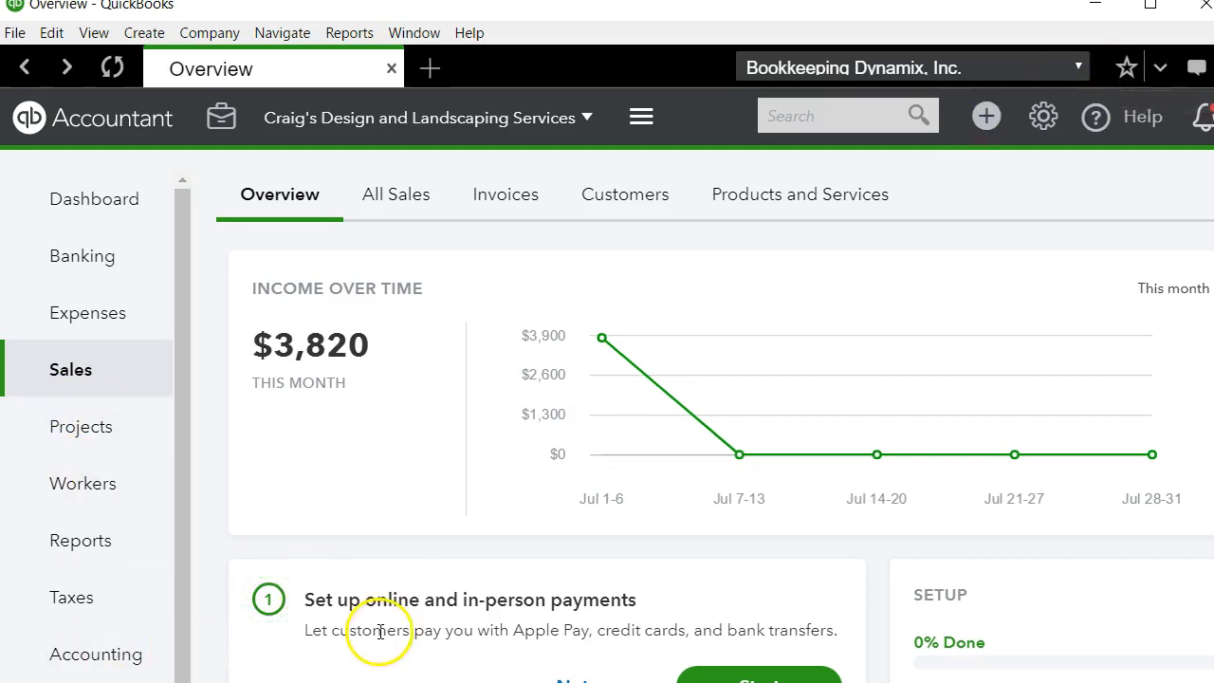
pyautogui.moveTo(1162, 68)
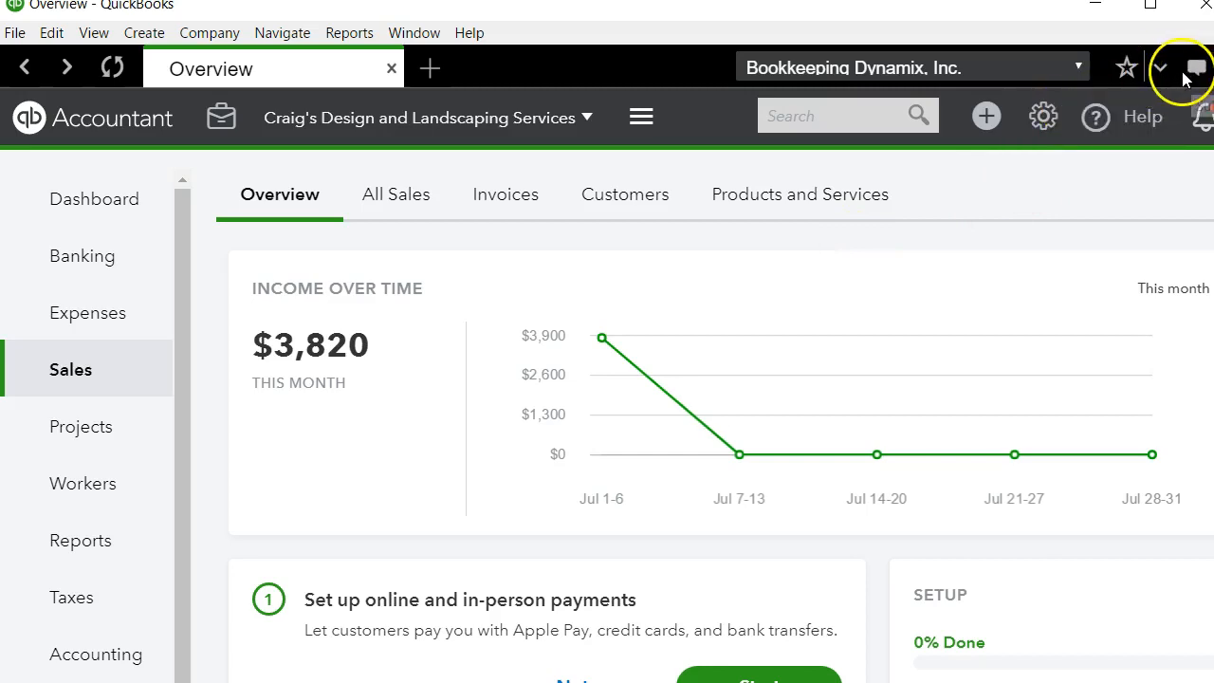
pyautogui.click(1161, 68)
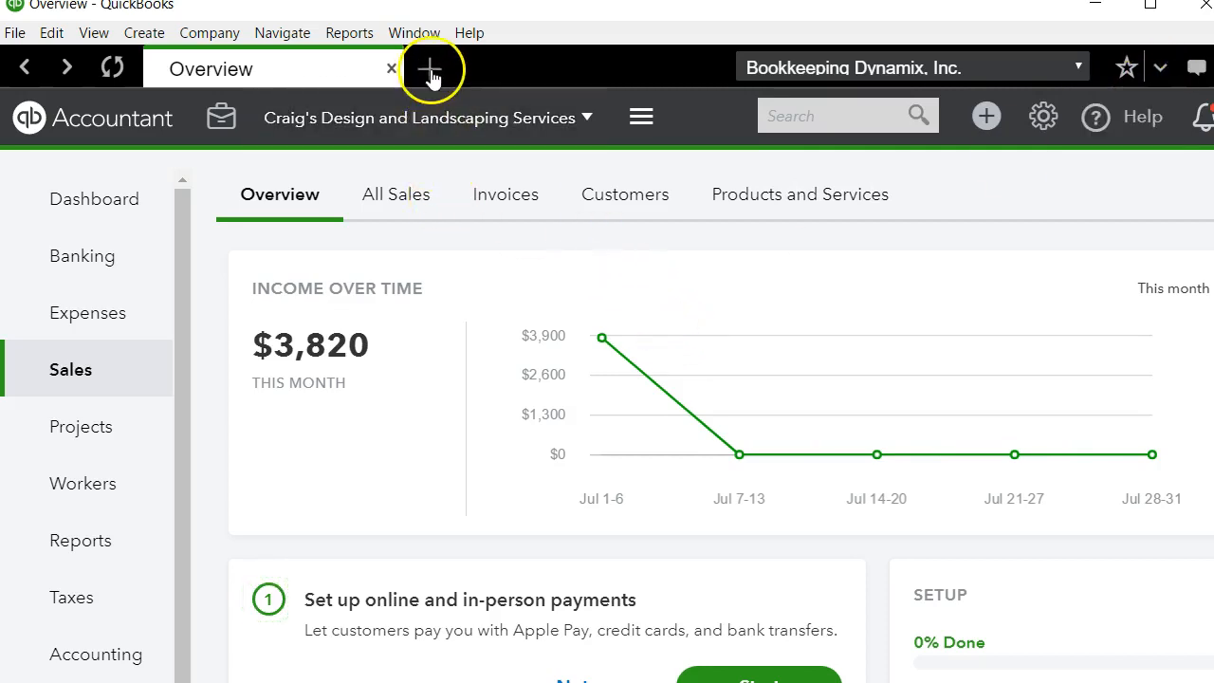
pyautogui.moveTo(772, 239)
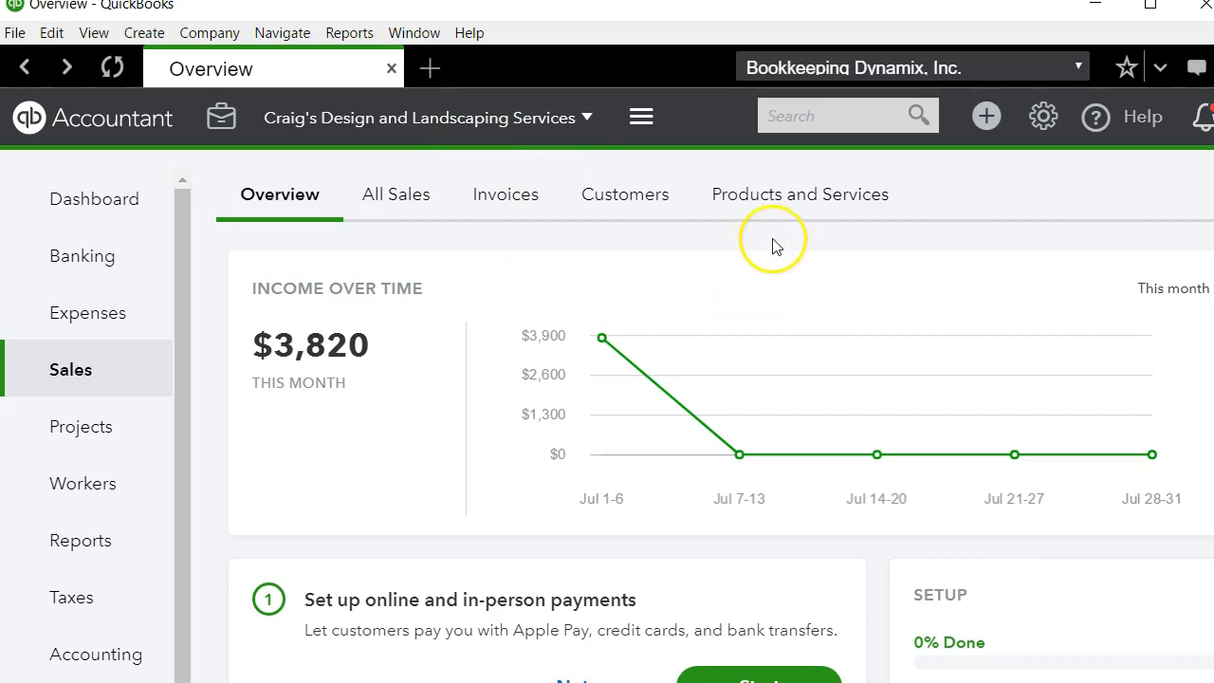
pyautogui.moveTo(673, 349)
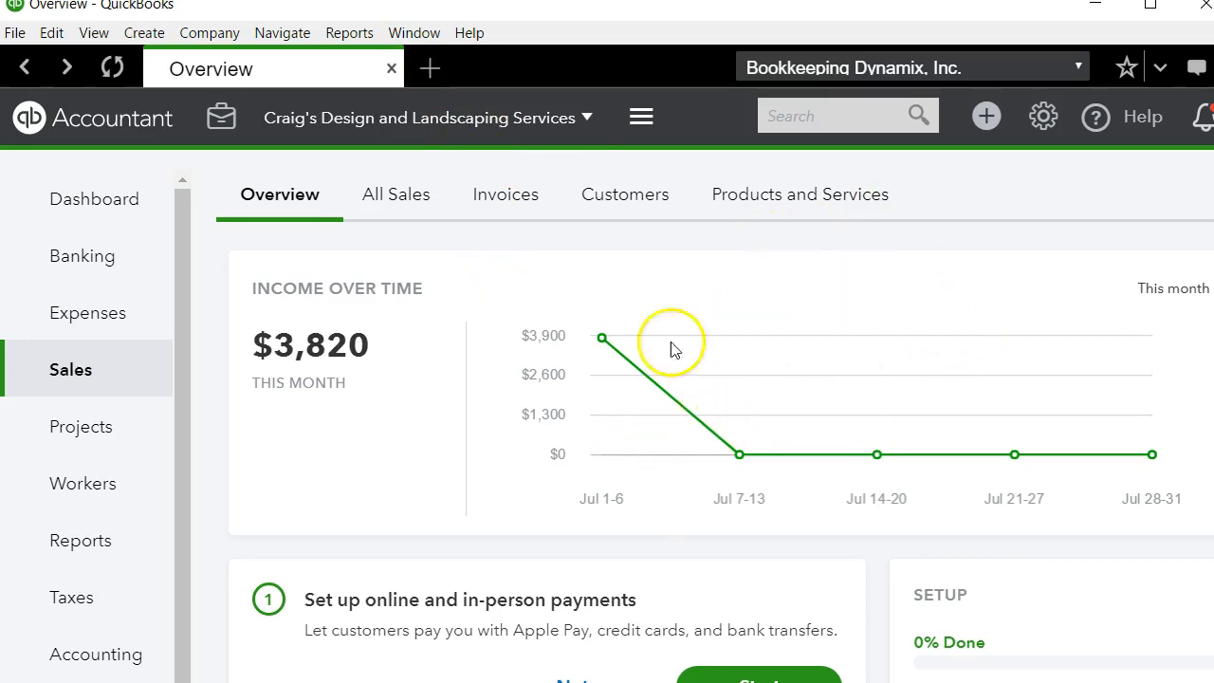
pyautogui.moveTo(452, 444)
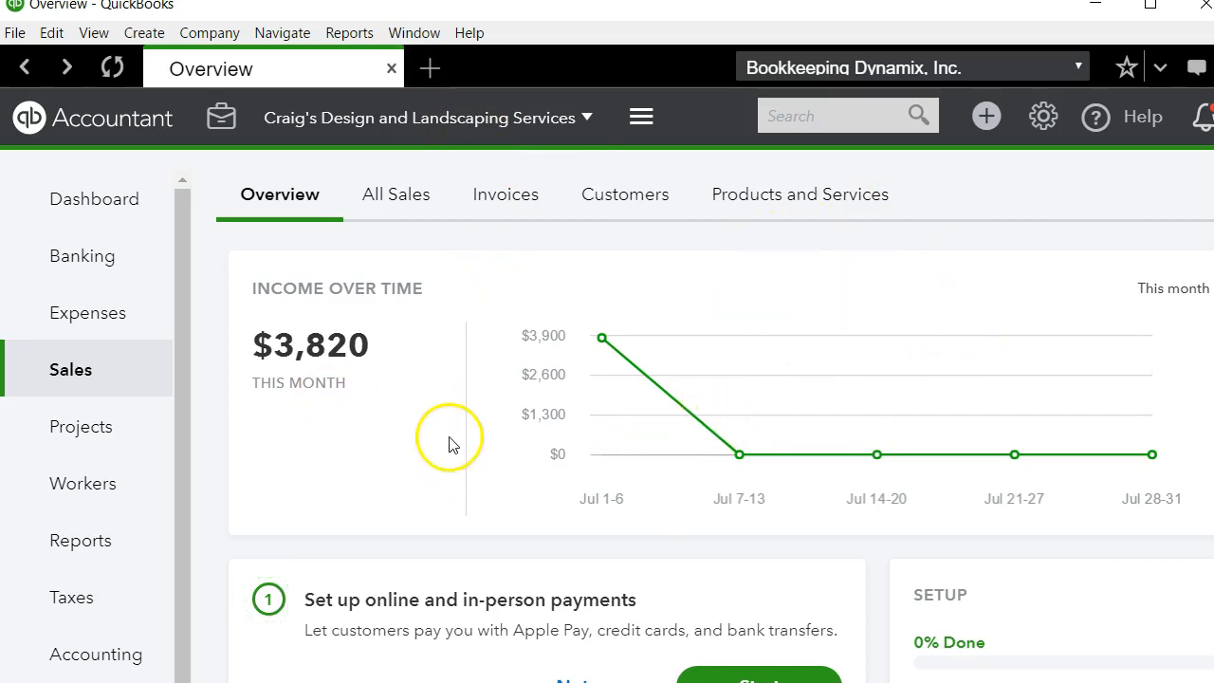
pyautogui.moveTo(740, 187)
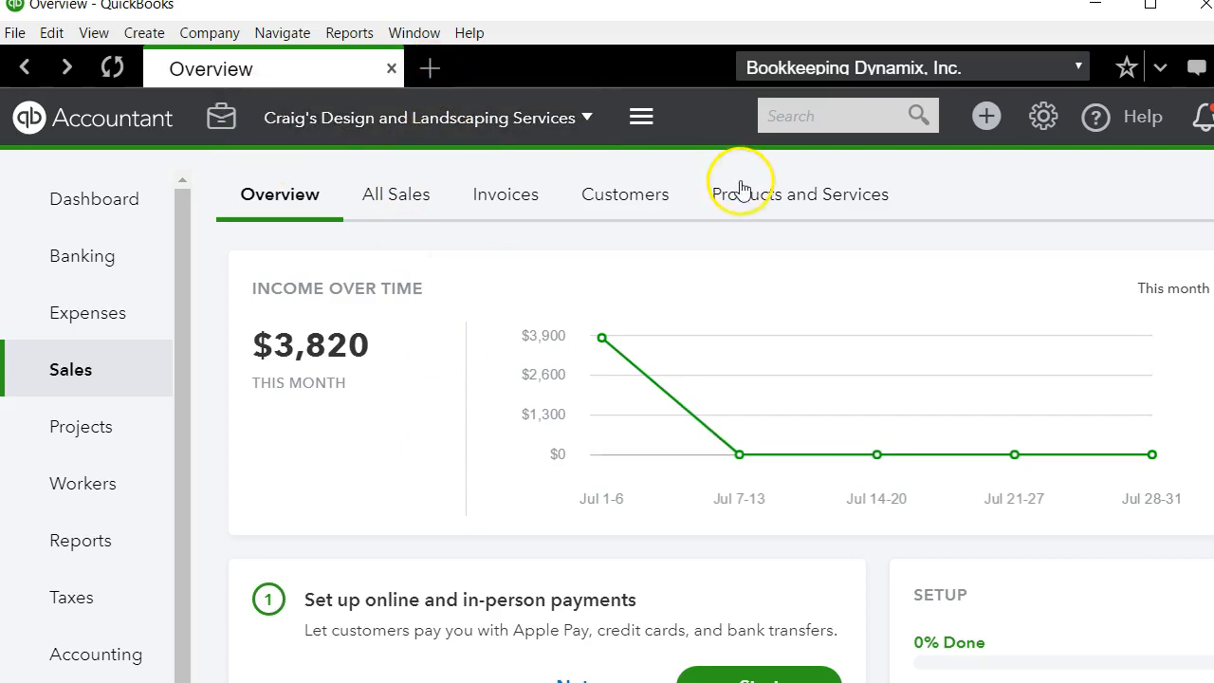
pyautogui.moveTo(723, 259)
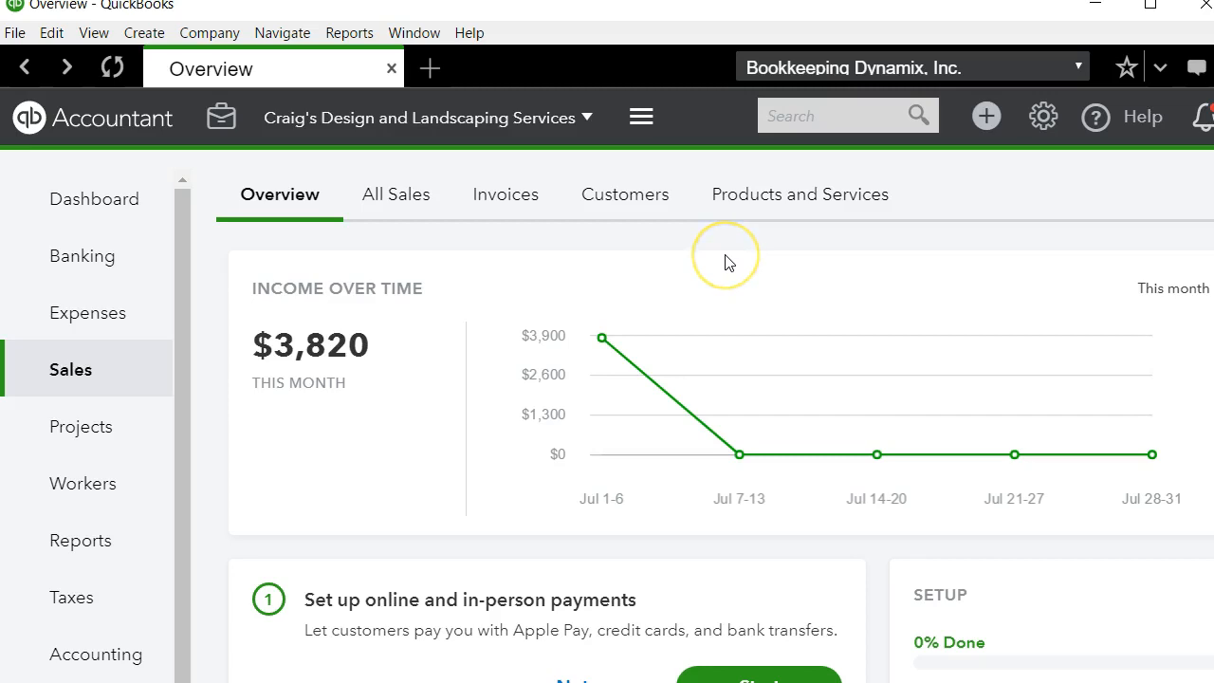
pyautogui.moveTo(783, 264)
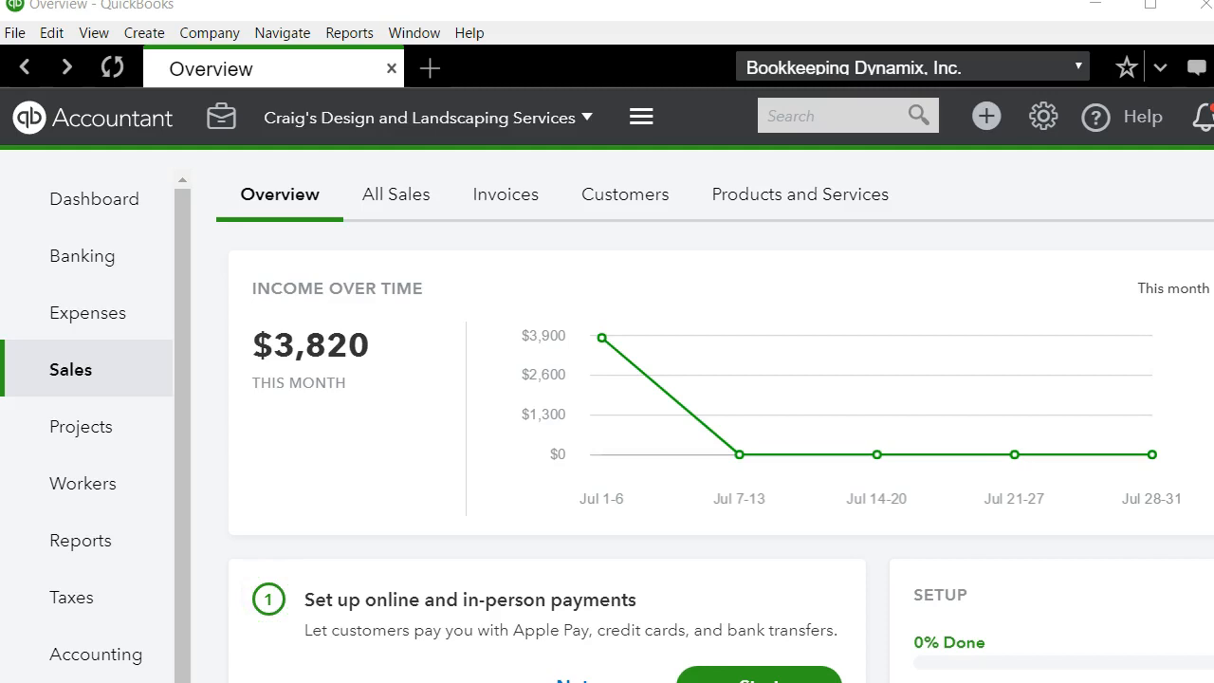
pyautogui.moveTo(641, 116)
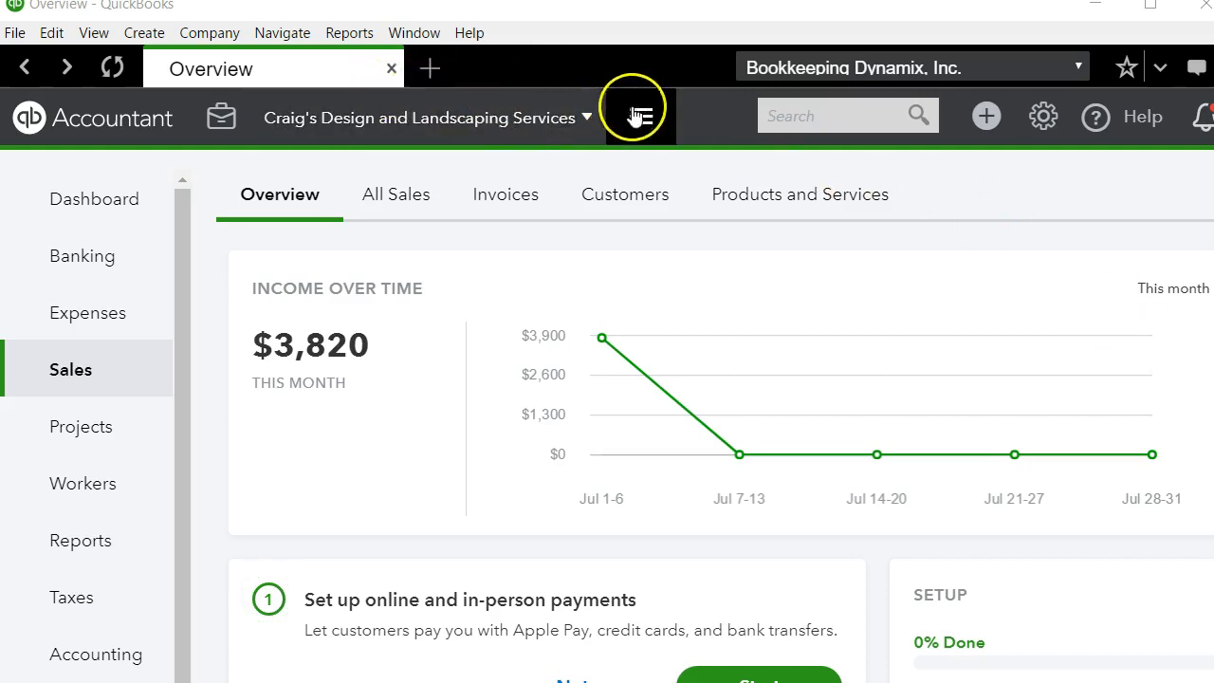
pyautogui.moveTo(297, 194)
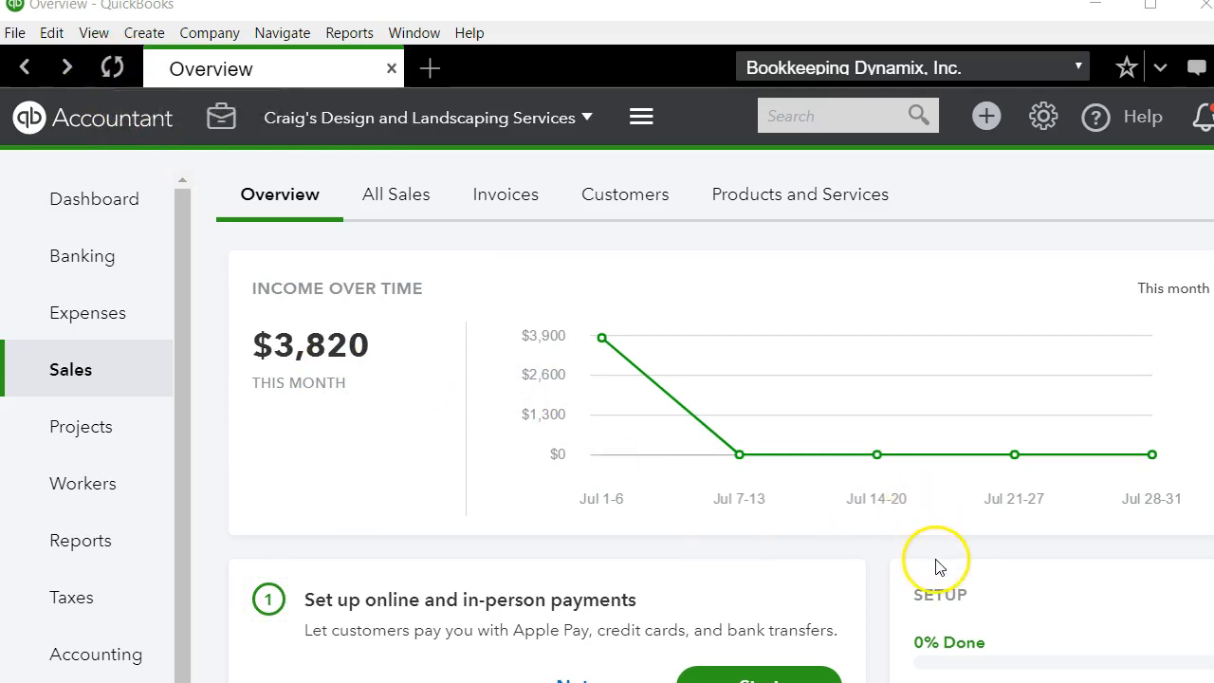
pyautogui.moveTo(939, 531)
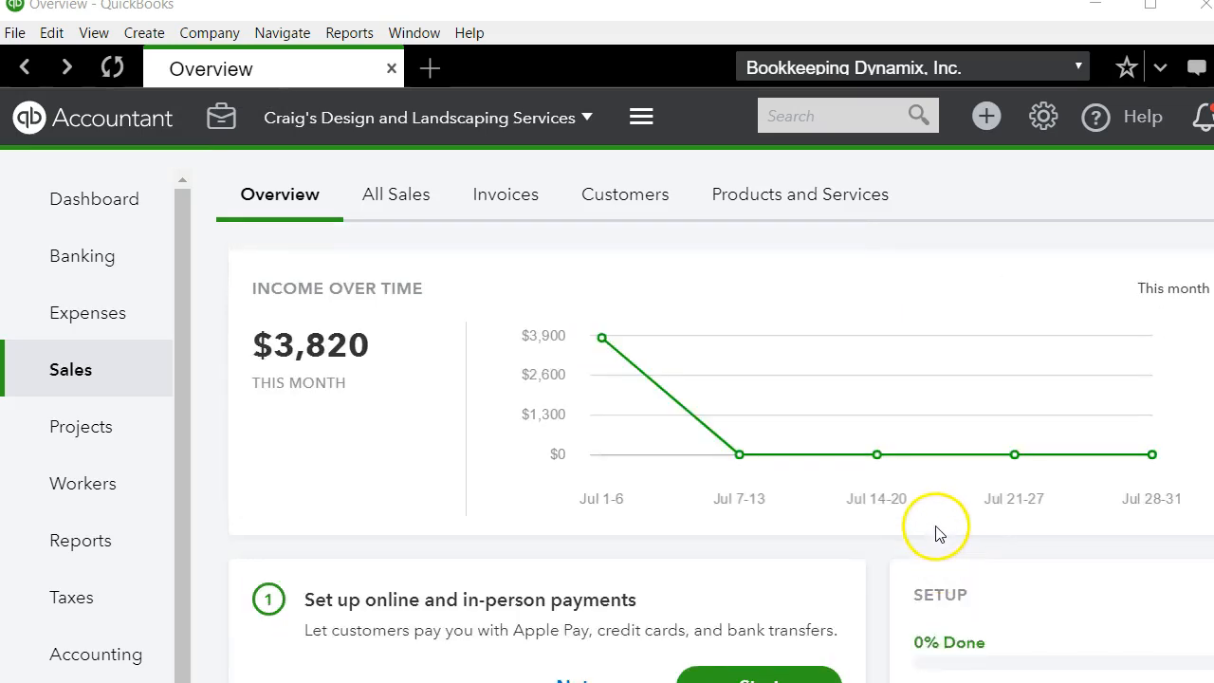
pyautogui.scroll(-3)
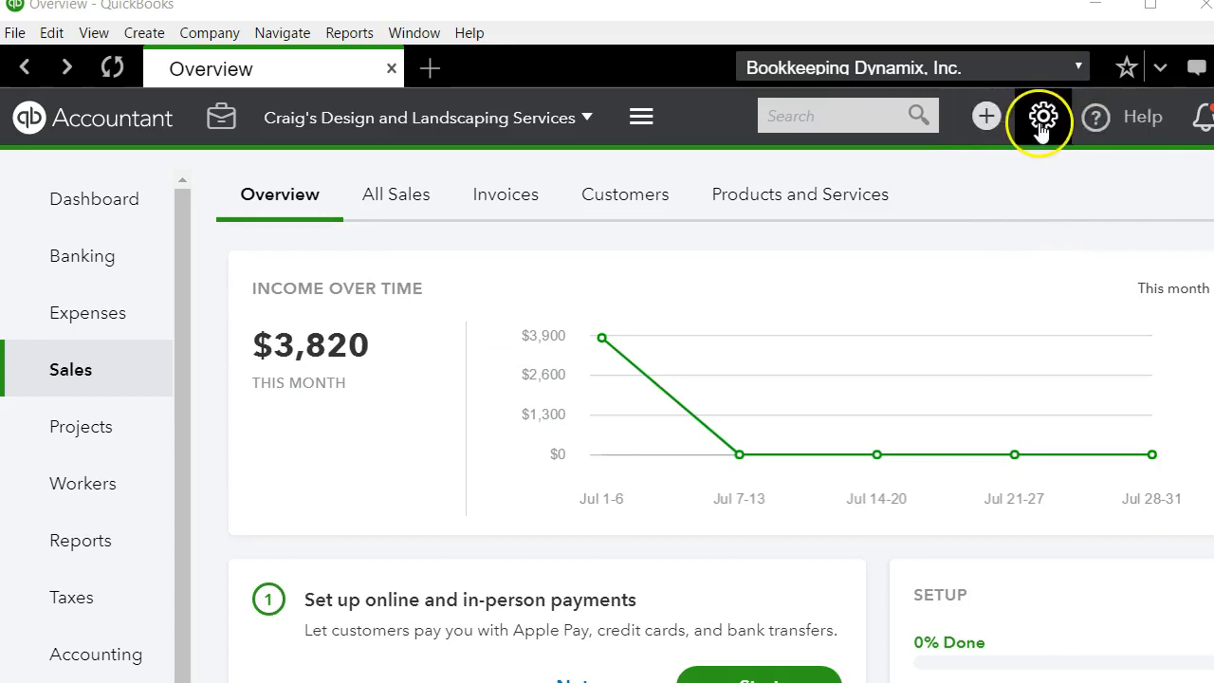
# - Open the gear settings panel listing Your Company, Lists, Tools and Profile
pyautogui.click(1043, 117)
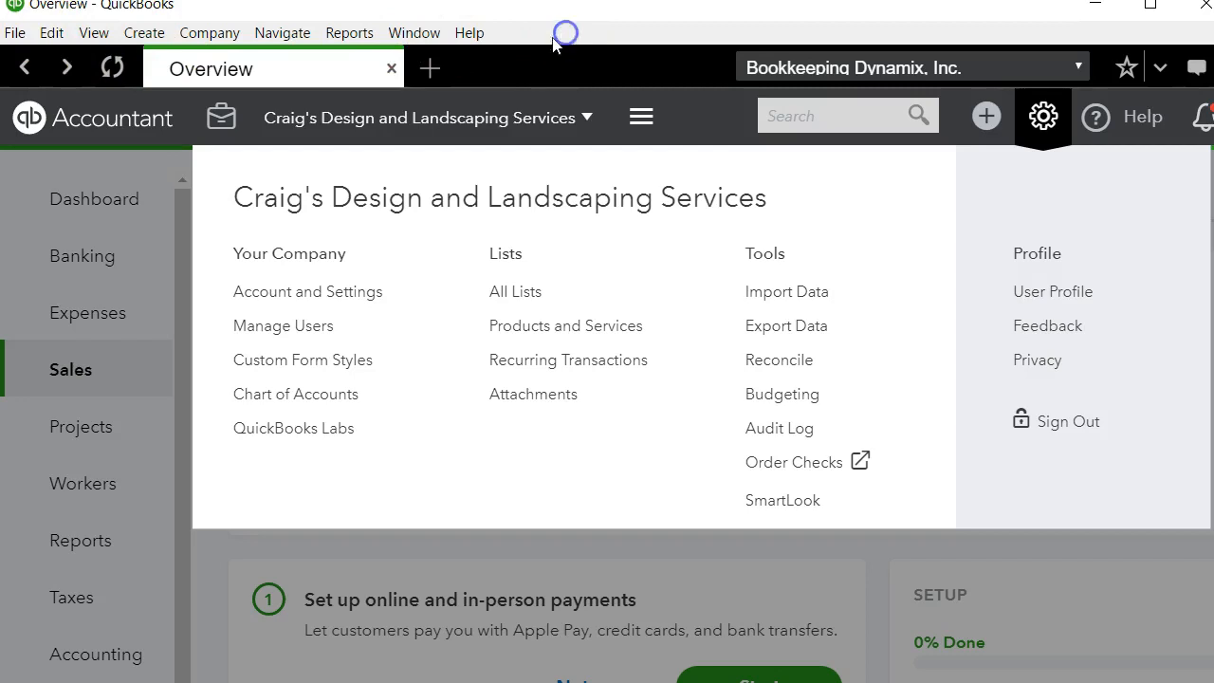
pyautogui.moveTo(455, 29)
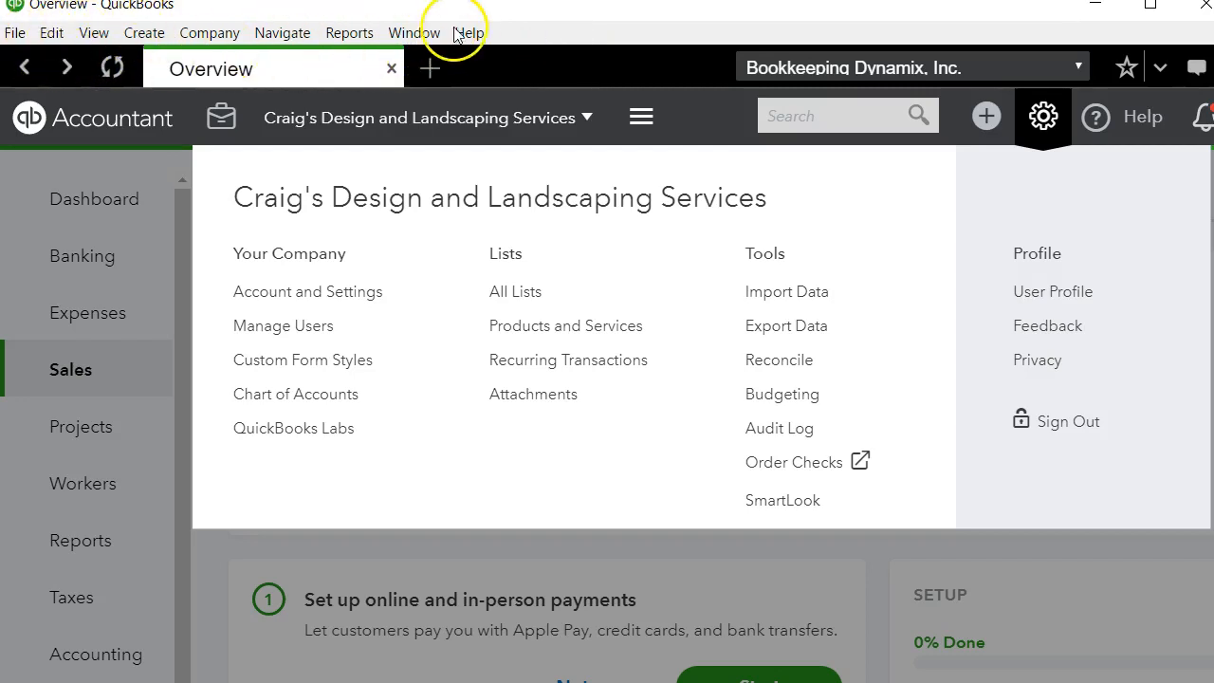
pyautogui.moveTo(937, 399)
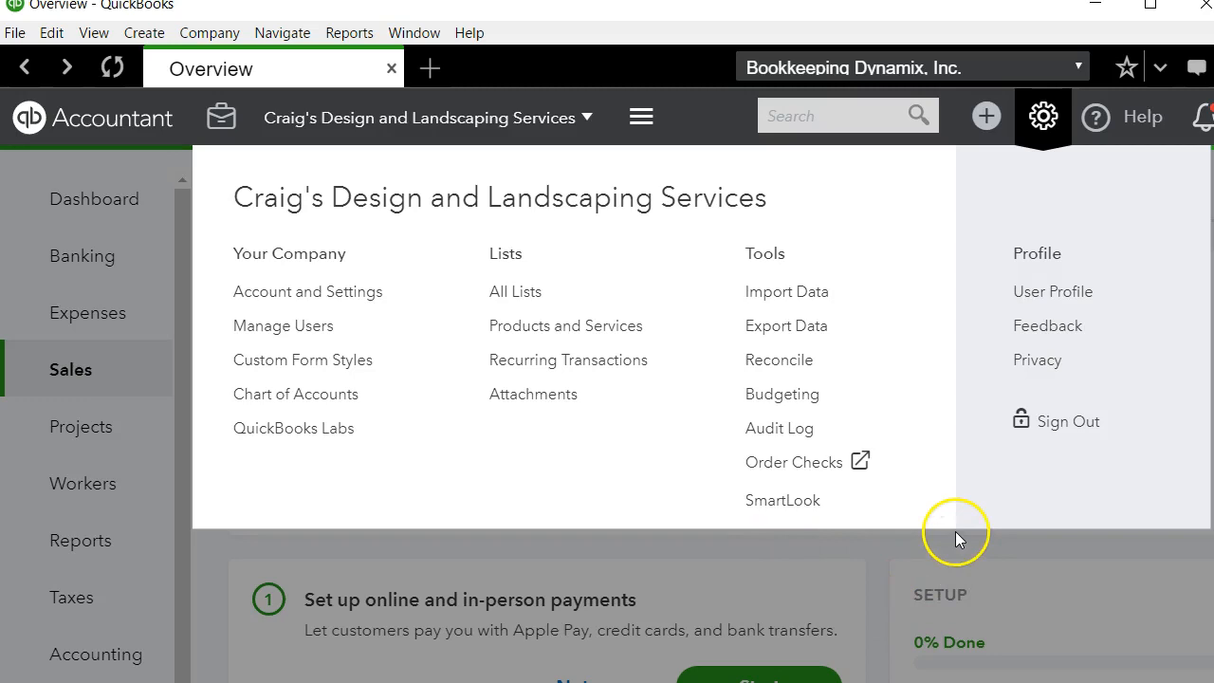
pyautogui.moveTo(714, 102)
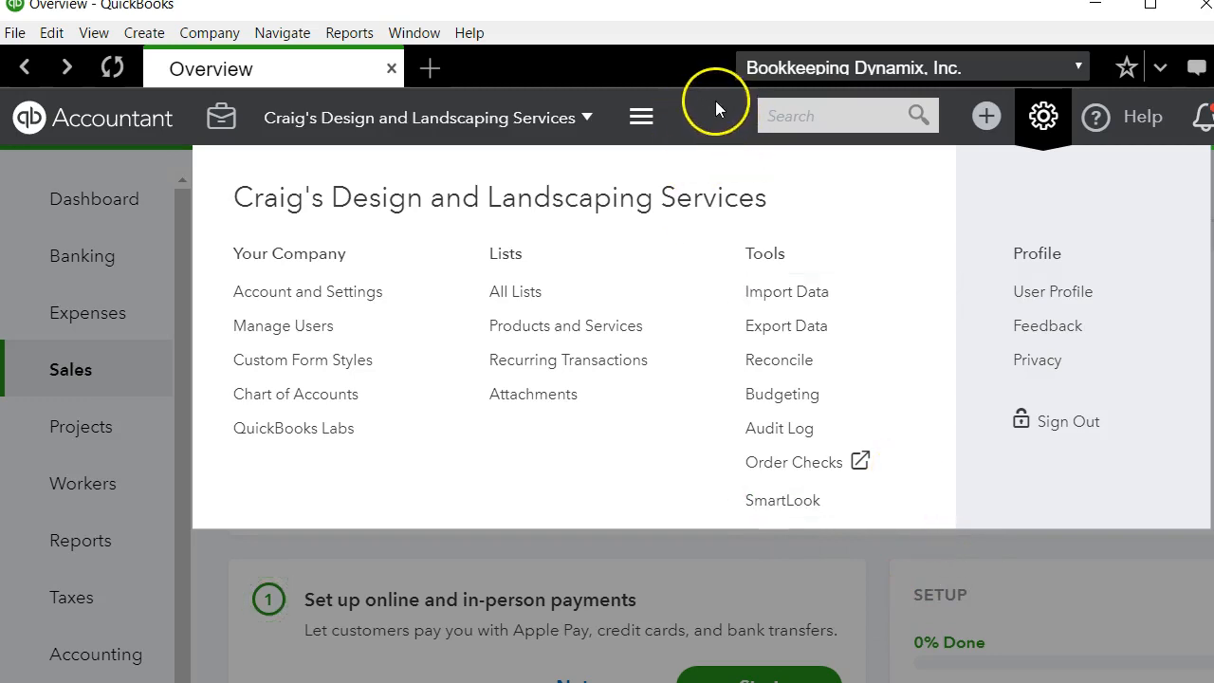
pyautogui.moveTo(555, 576)
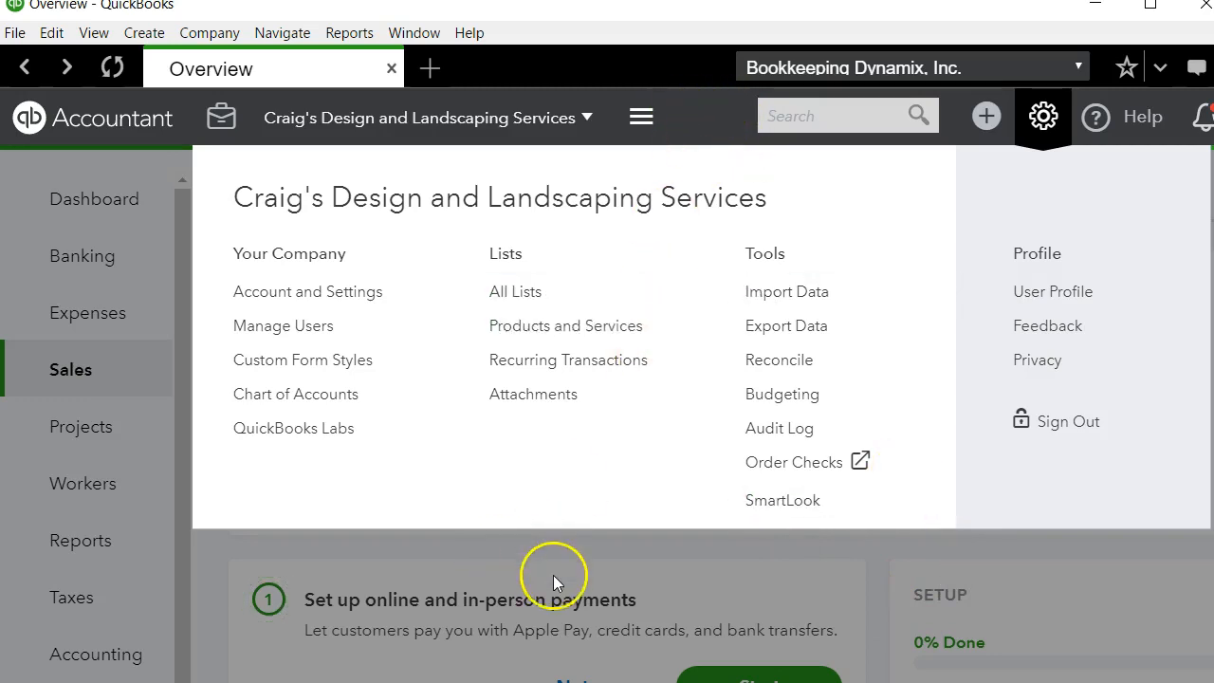
pyautogui.moveTo(581, 536)
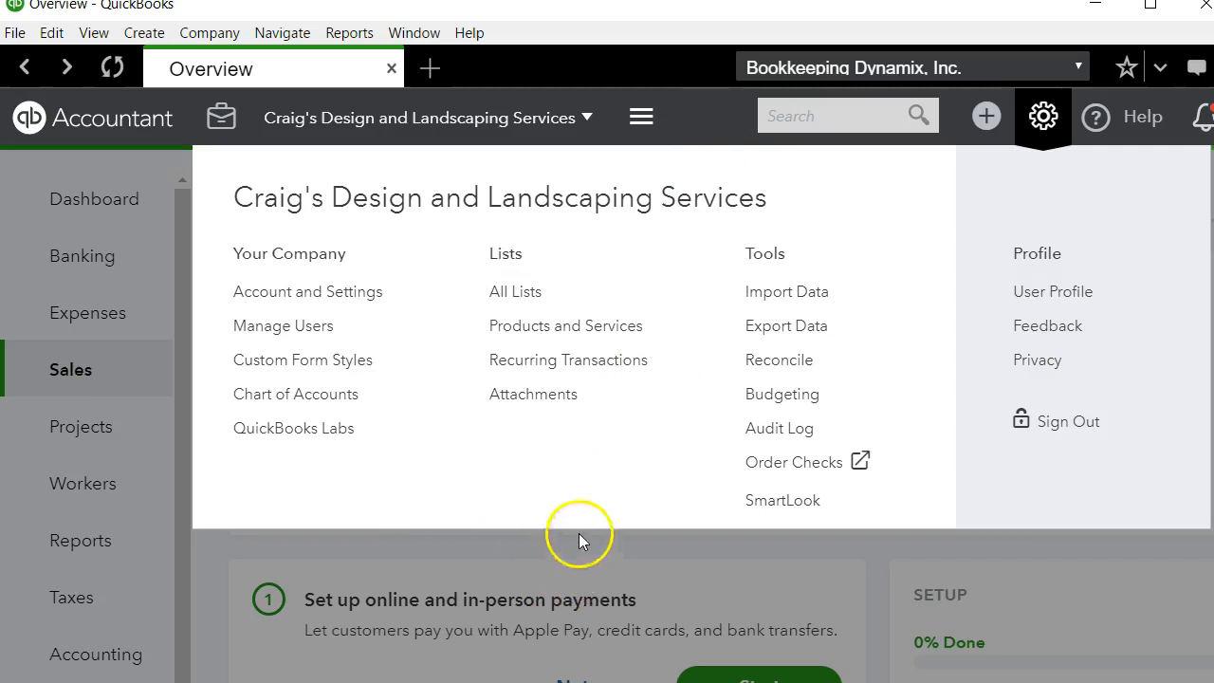
pyautogui.moveTo(681, 74)
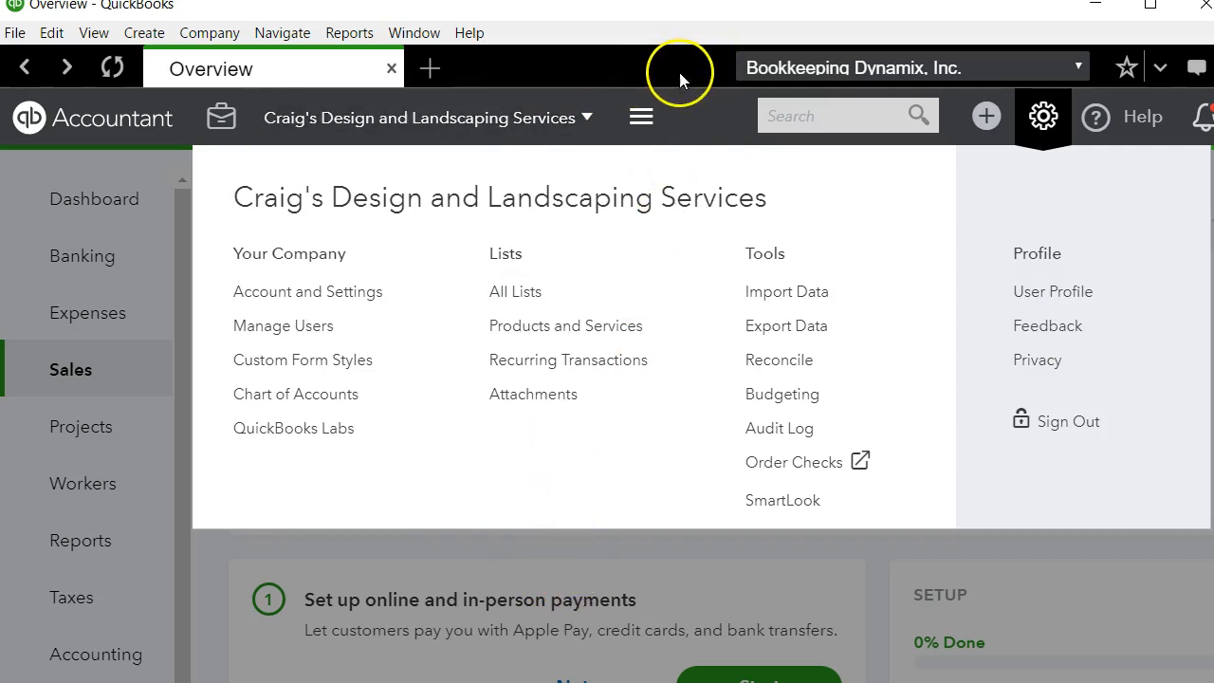
pyautogui.moveTo(460, 550)
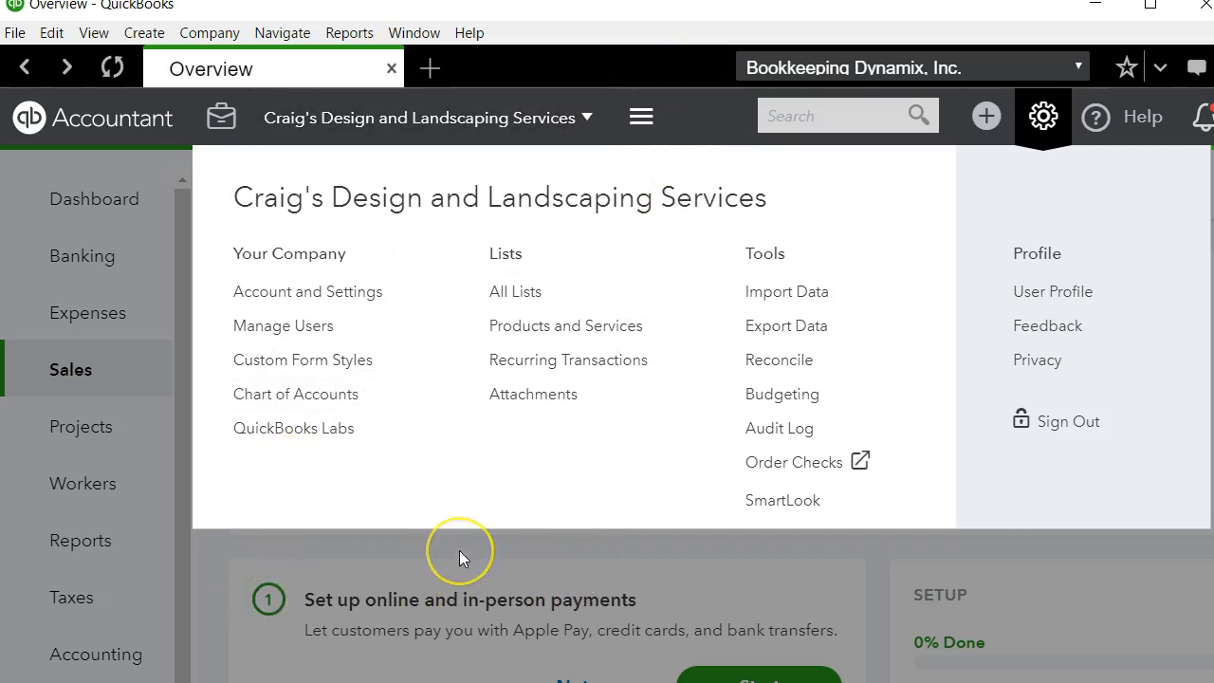
pyautogui.moveTo(464, 558)
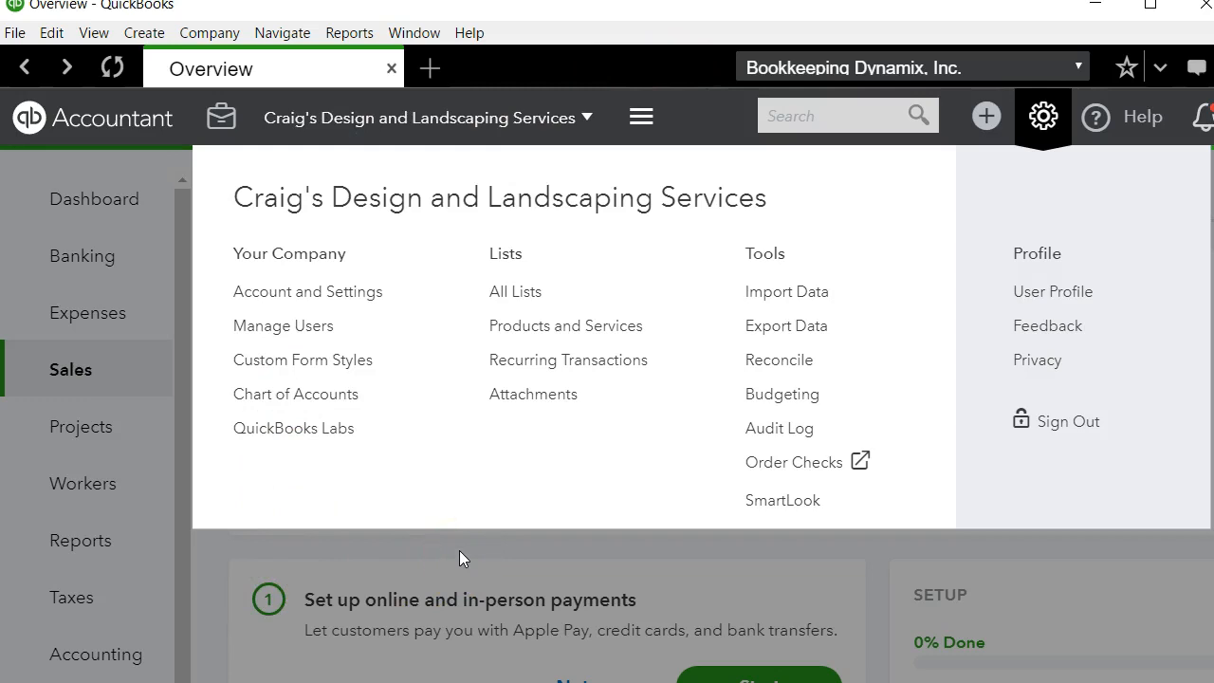